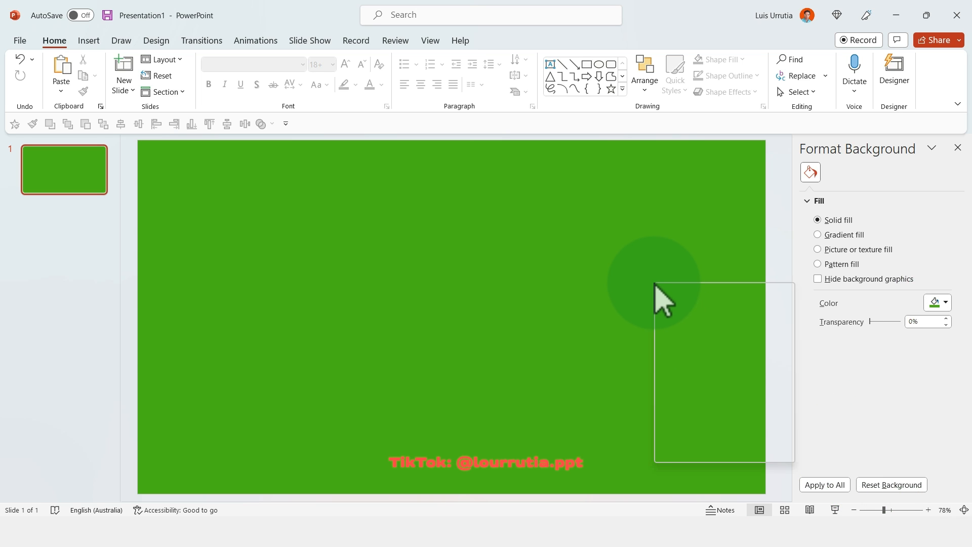
# Fill the left-half rectangle red with no outline and paste in 'The Grinch' title and body text.
pyautogui.rightClick(663, 301)
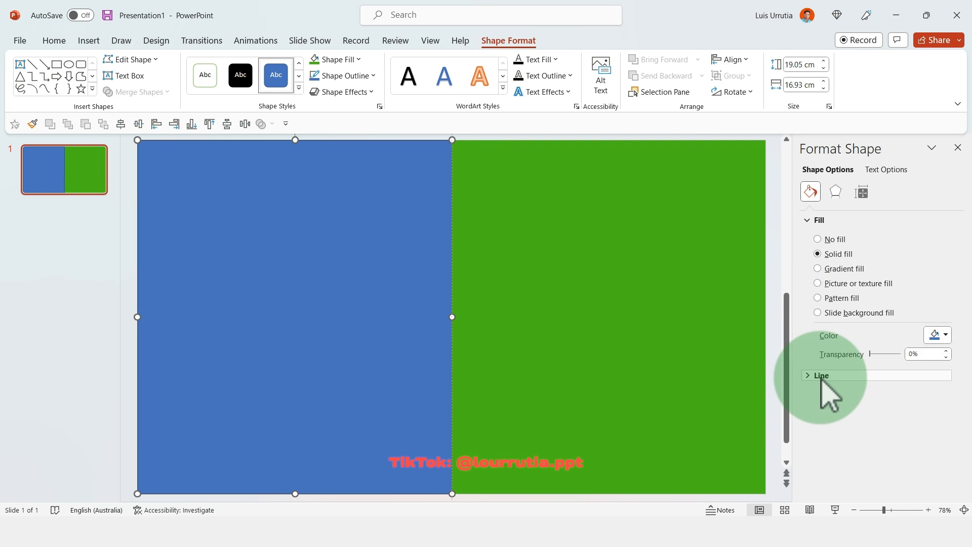
pyautogui.click(945, 336)
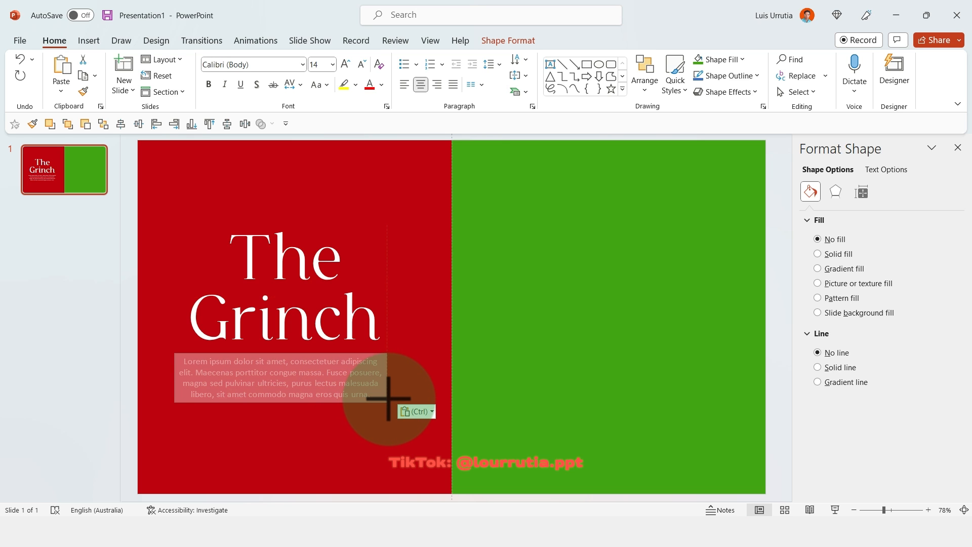
pyautogui.press('ctrl+v')
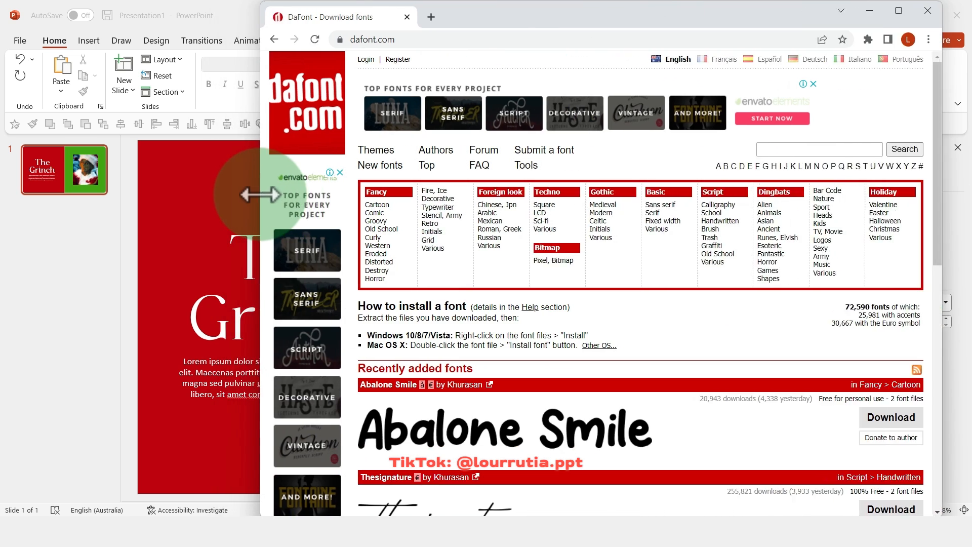
# Browse DaFont's Dingbats > Shapes category looking for a decorative font.
pyautogui.scroll(-3)
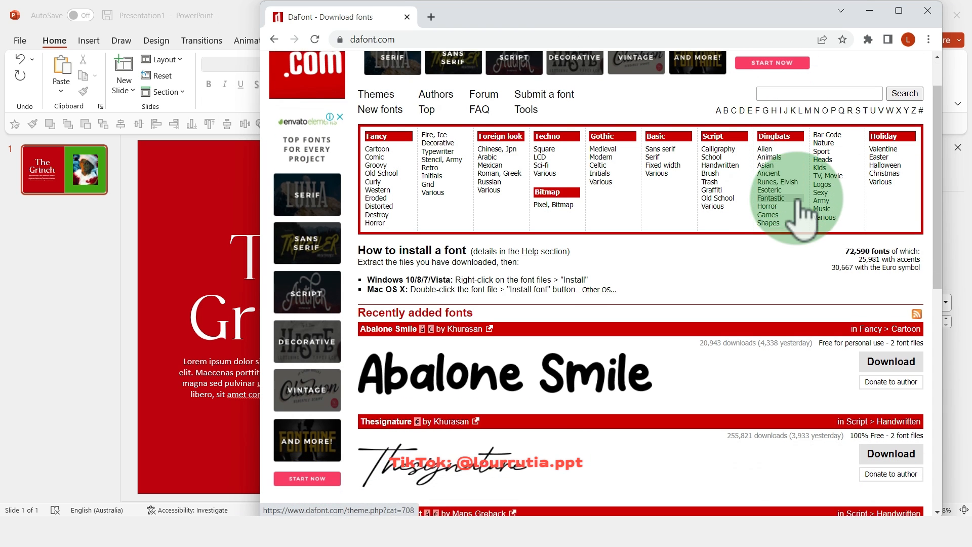
pyautogui.click(770, 222)
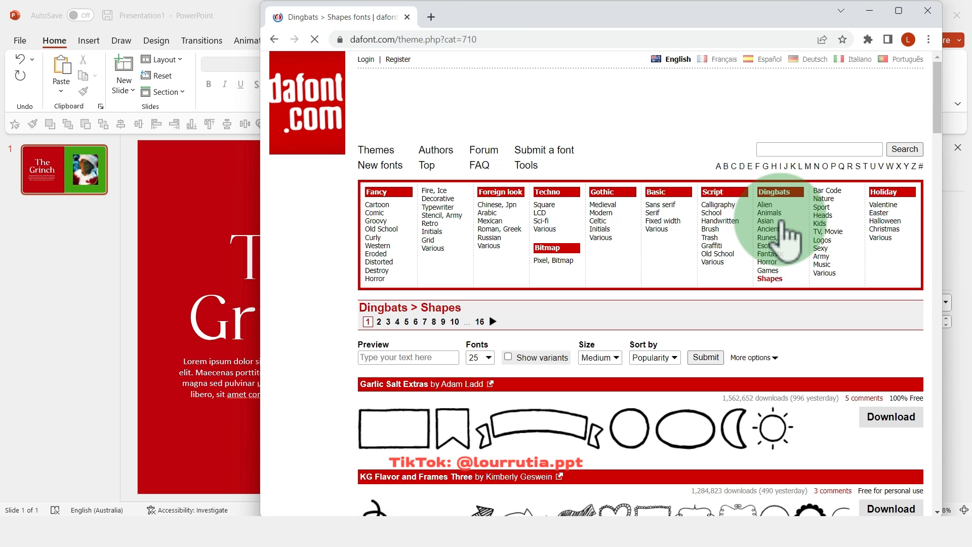
pyautogui.scroll(-3)
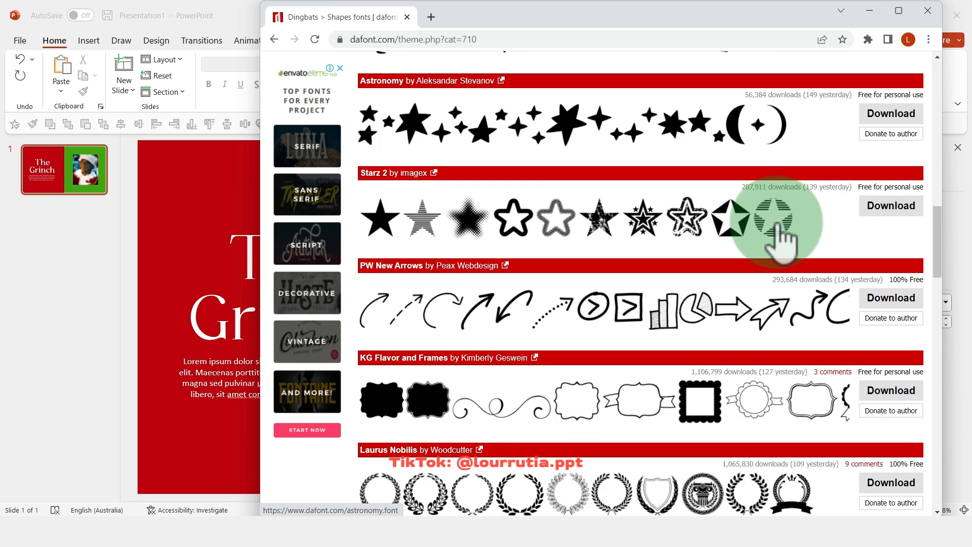
pyautogui.scroll(-3)
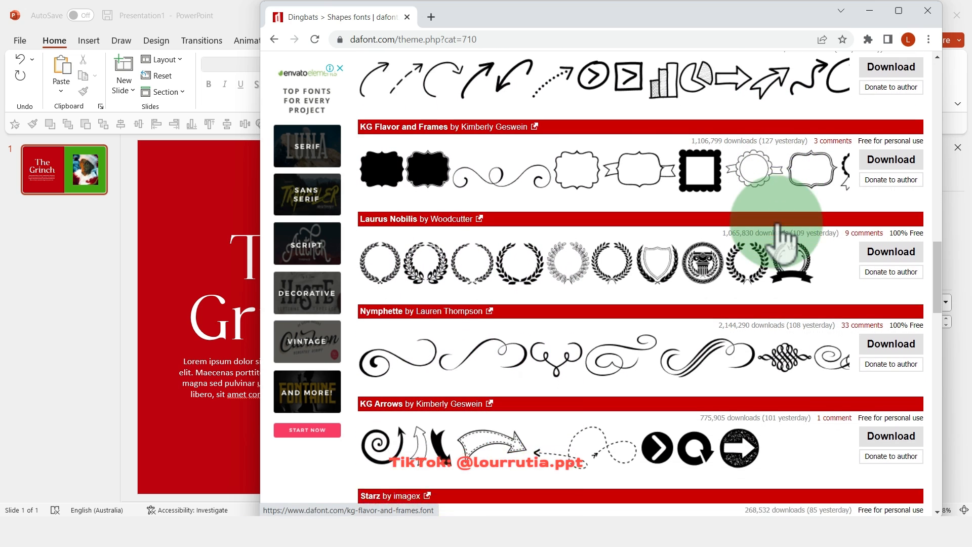
pyautogui.scroll(-3)
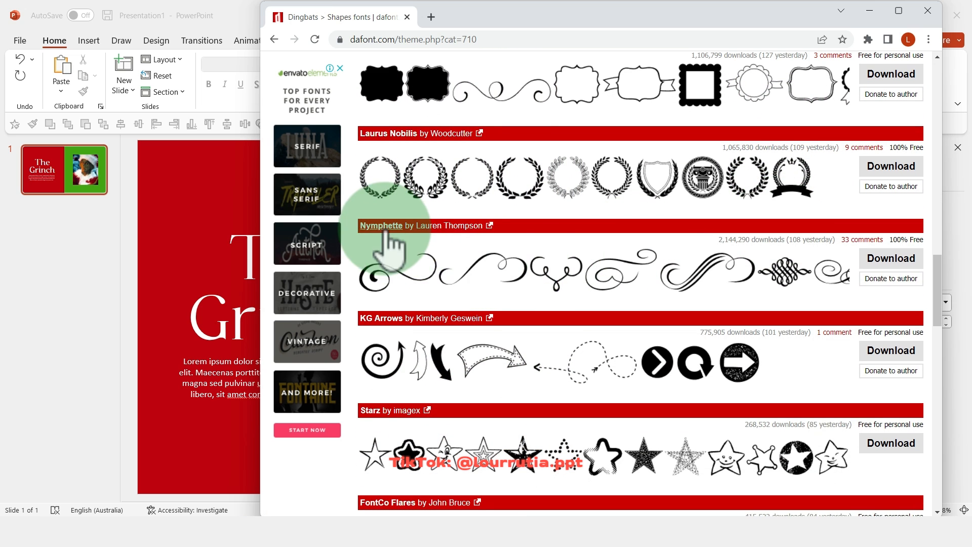
# View the Nymphette font page and scroll through its swirl glyph previews.
pyautogui.click(381, 226)
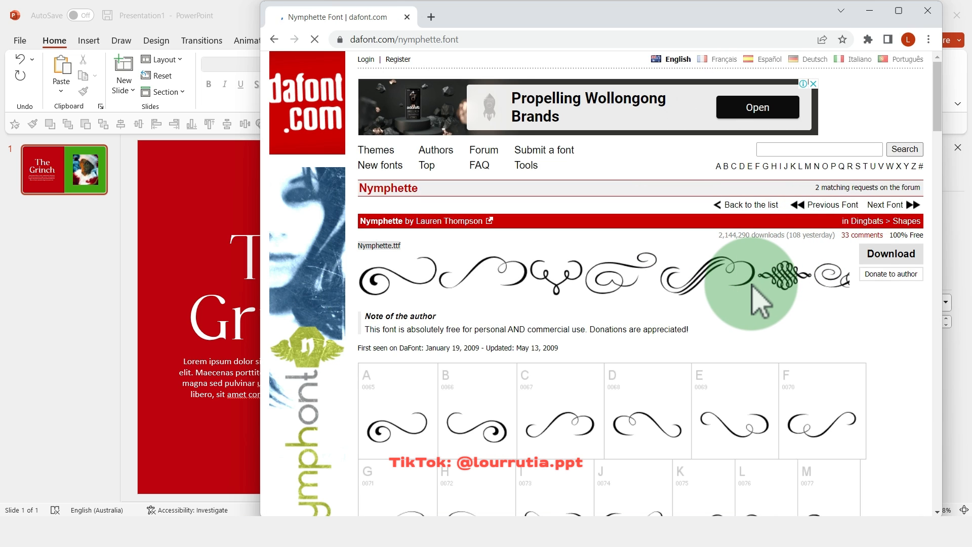
pyautogui.scroll(-3)
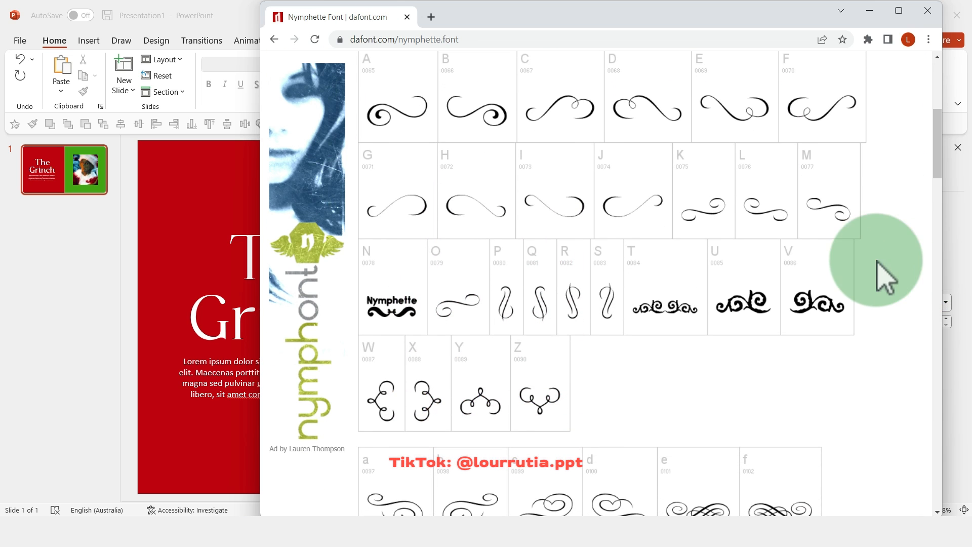
pyautogui.scroll(-3)
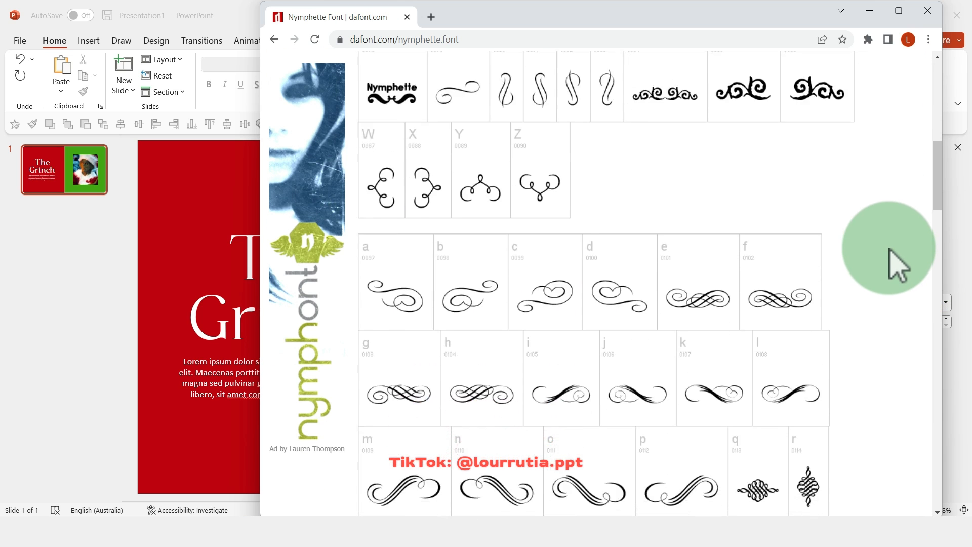
pyautogui.scroll(-3)
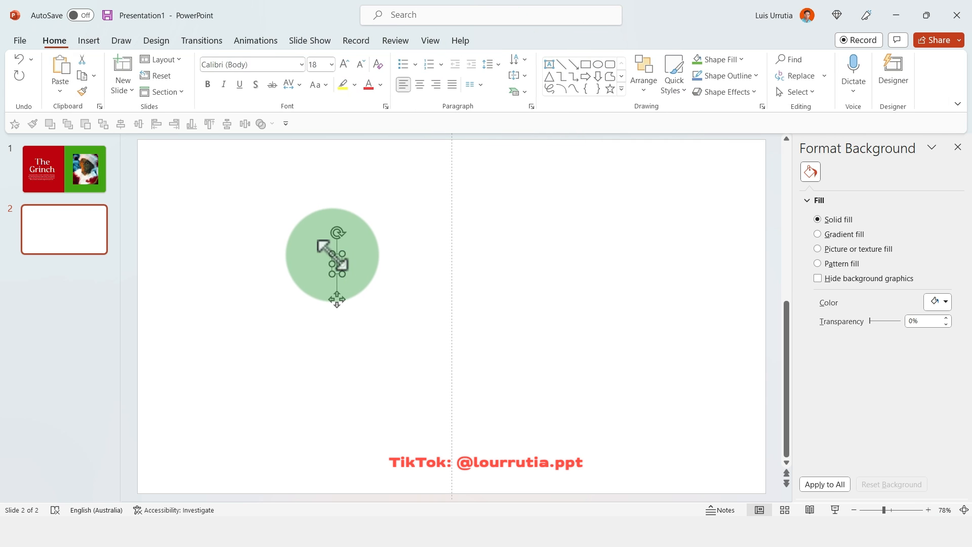
# Make a large Nymphette swirl glyph (size 138) as a blue shape with no line, then copy and paste it.
pyautogui.click(336, 261)
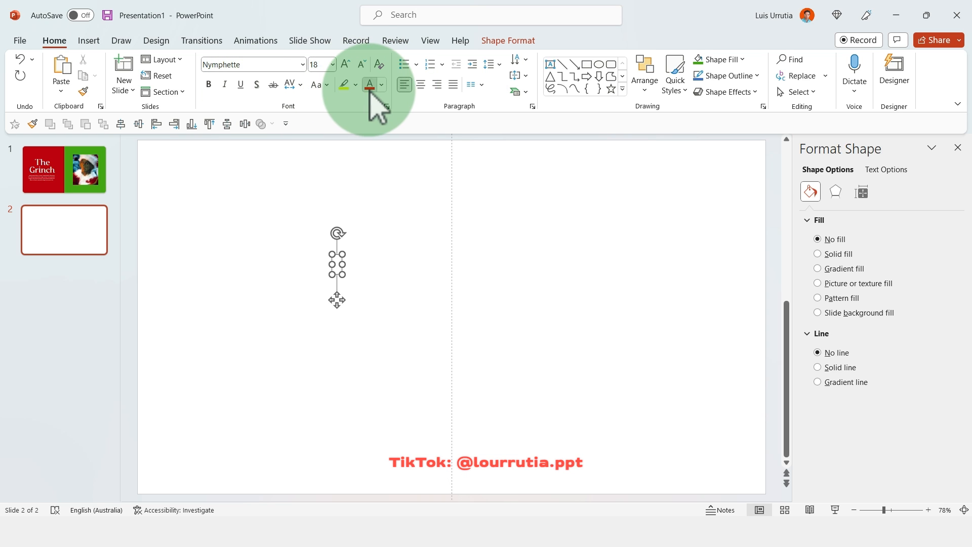
pyautogui.click(346, 65)
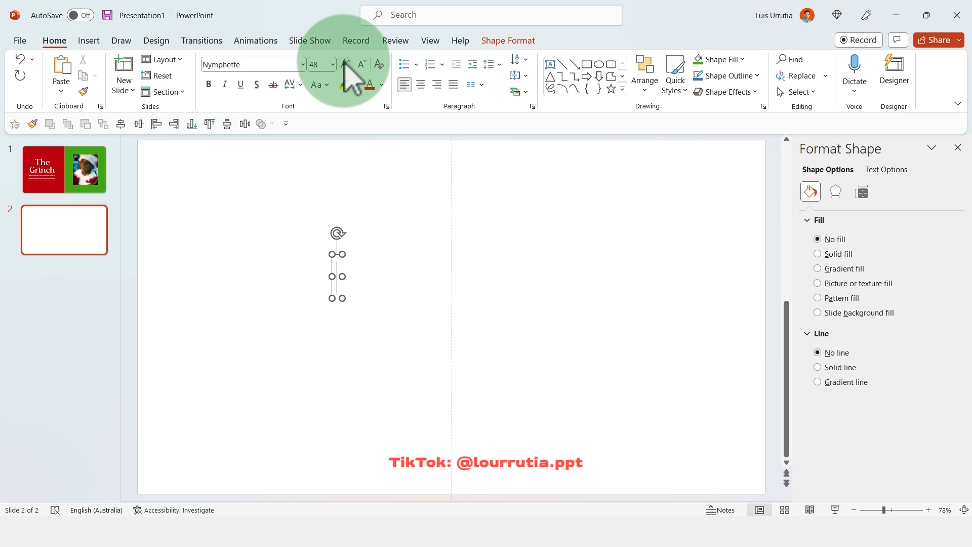
pyautogui.click(347, 64)
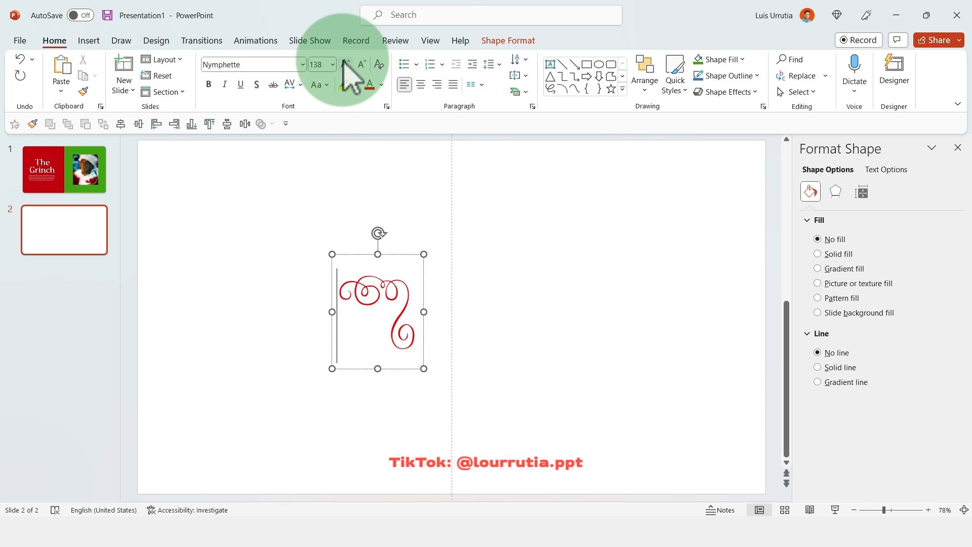
pyautogui.click(478, 280)
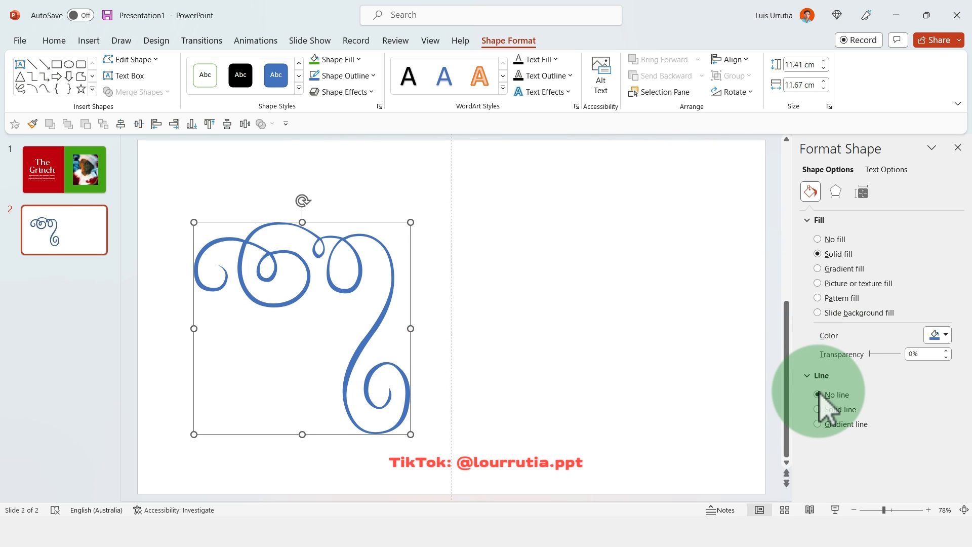
pyautogui.press('ctrl+c')
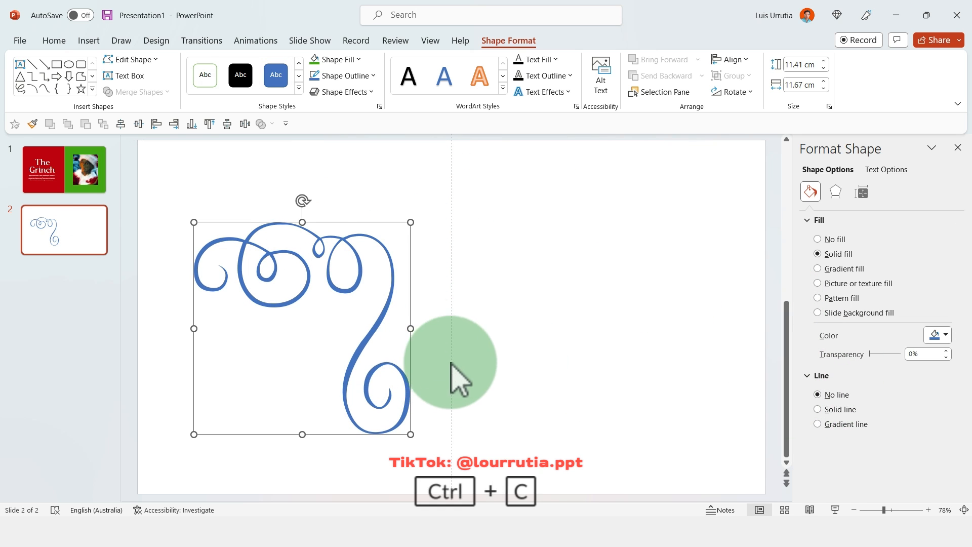
pyautogui.press('ctrl+v')
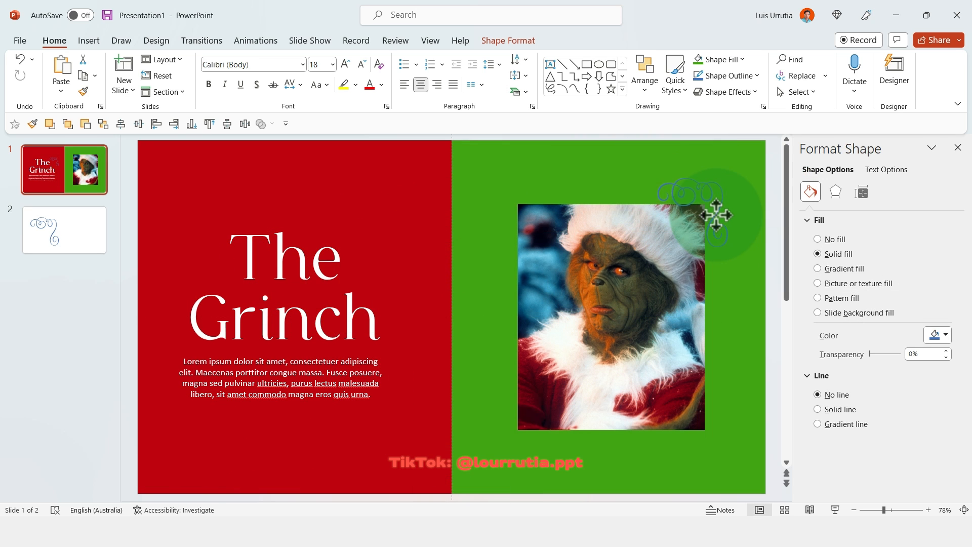
# Recolour the swirl white, duplicate and flip copies, and align them around the photo's four corners.
pyautogui.click(689, 198)
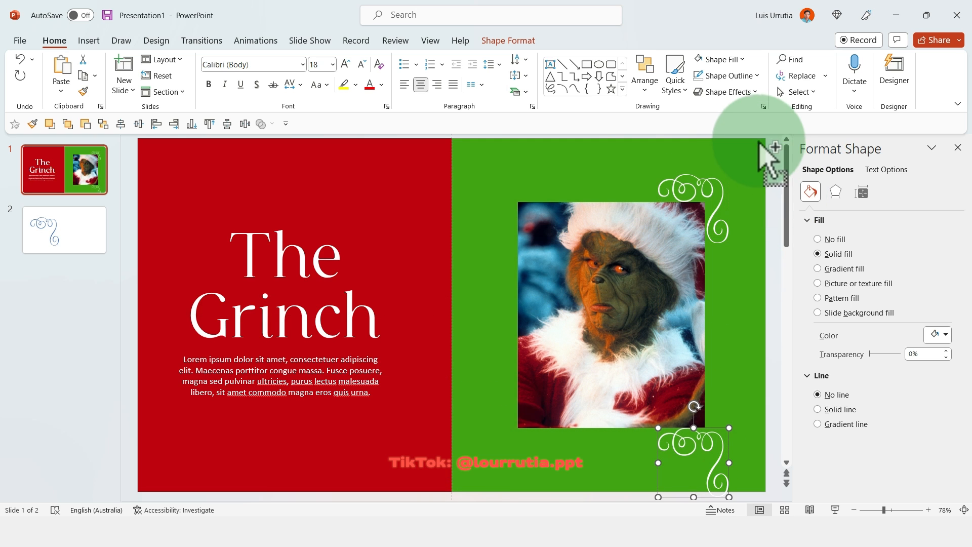
pyautogui.click(508, 41)
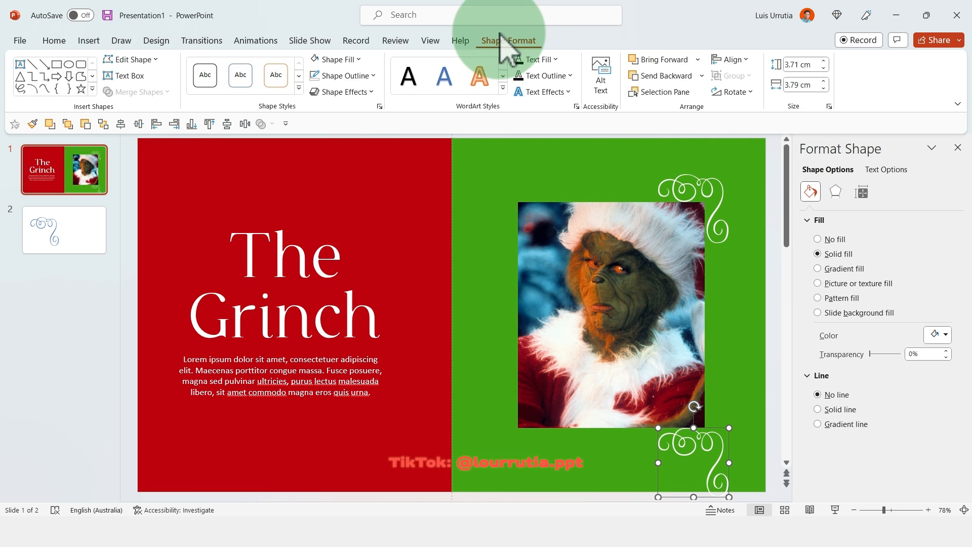
pyautogui.click(734, 92)
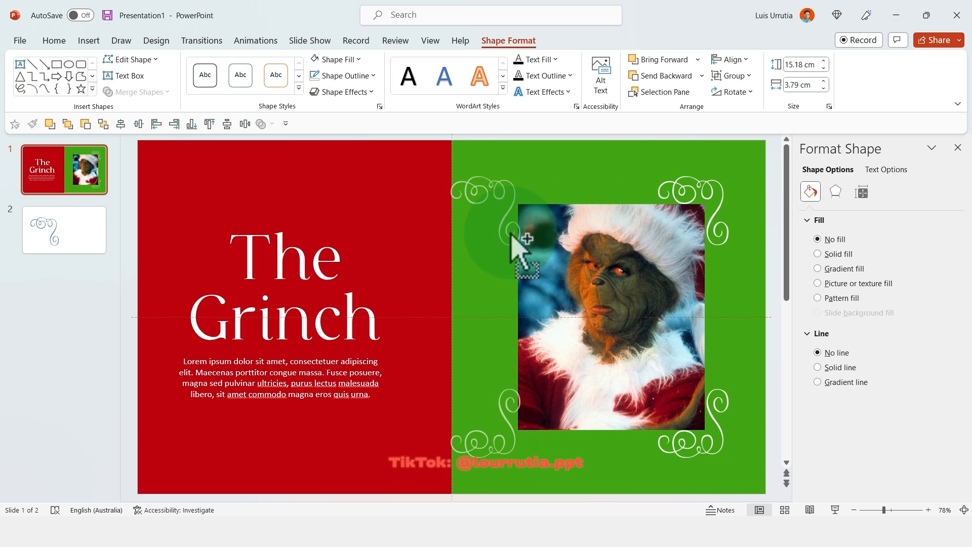
pyautogui.click(735, 92)
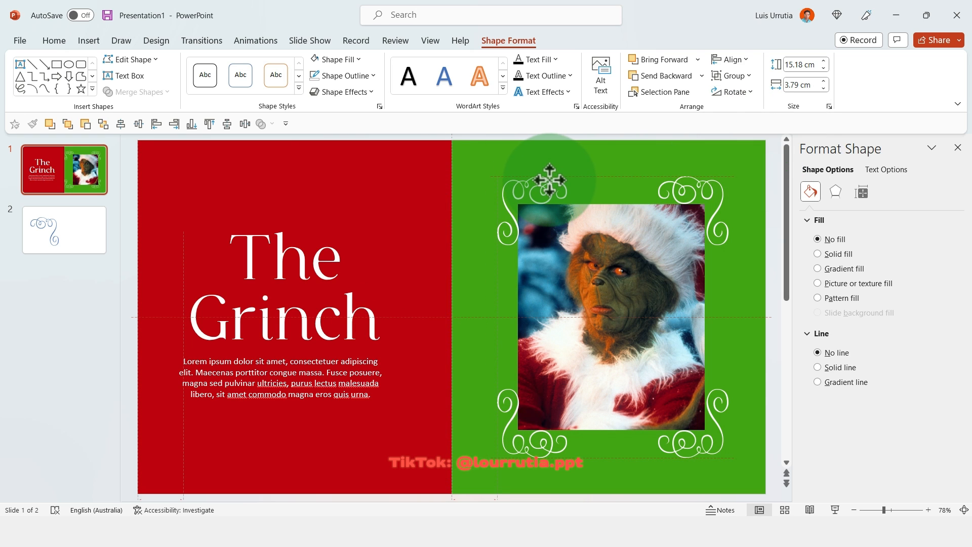
pyautogui.click(550, 180)
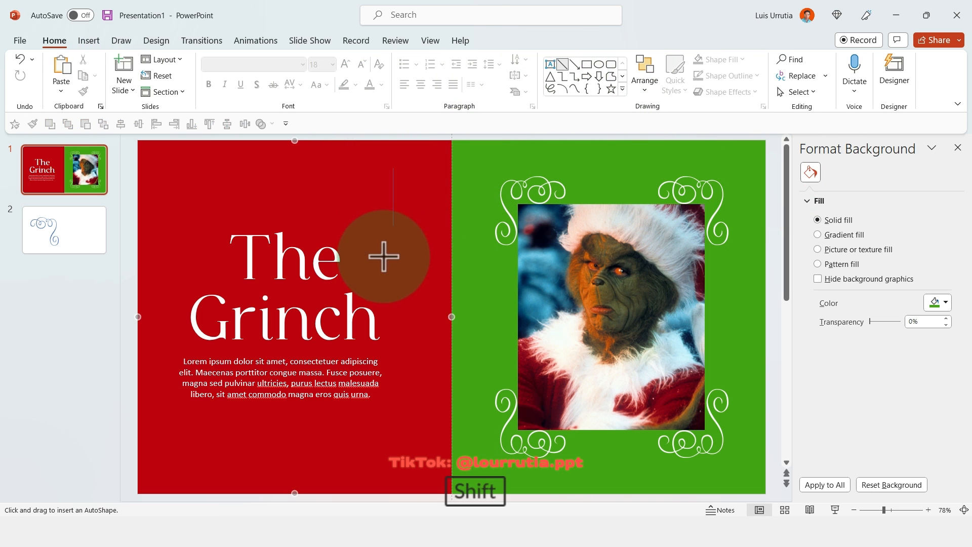
# Build a white sparkle star from duplicated thin crossing lines and align it above the title.
pyautogui.moveTo(393, 168); pyautogui.dragTo(393, 231)
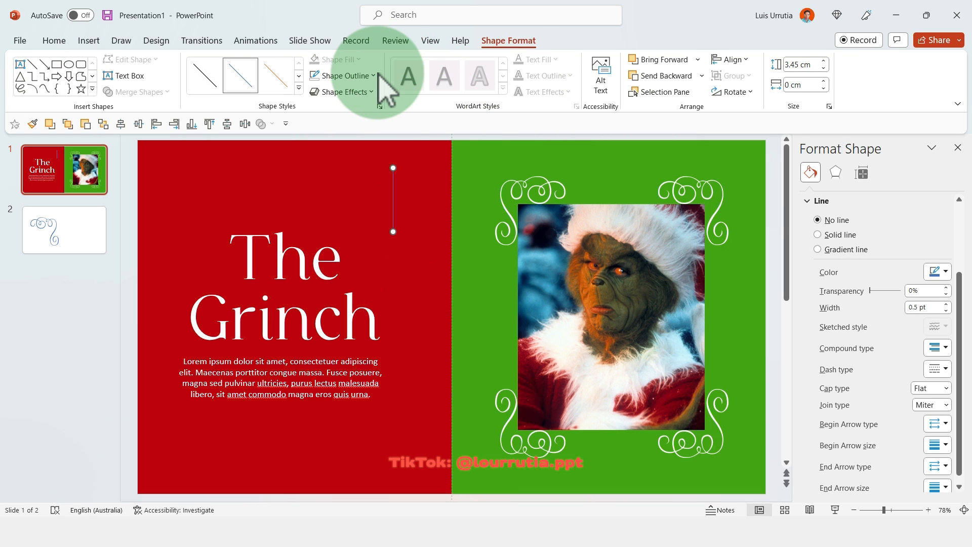
pyautogui.click(841, 234)
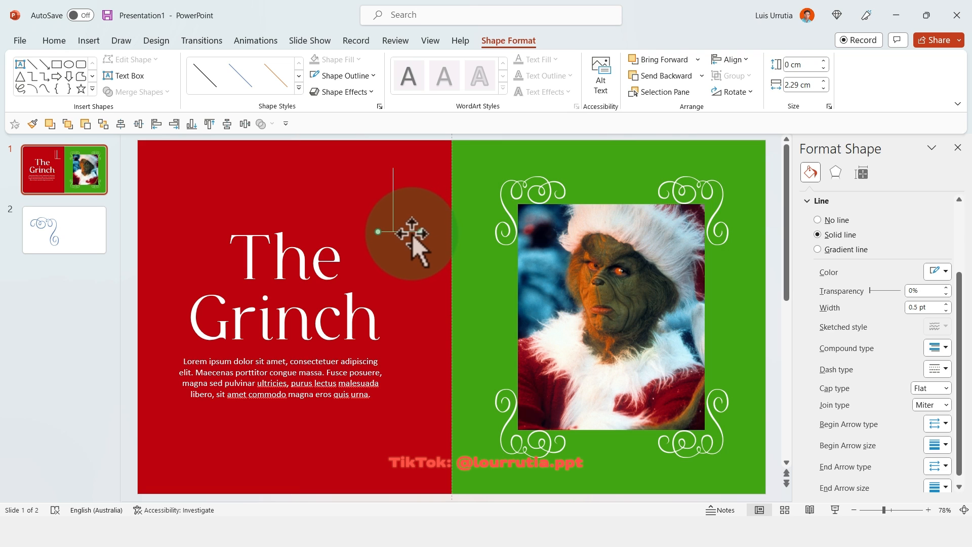
pyautogui.press('ctrl')
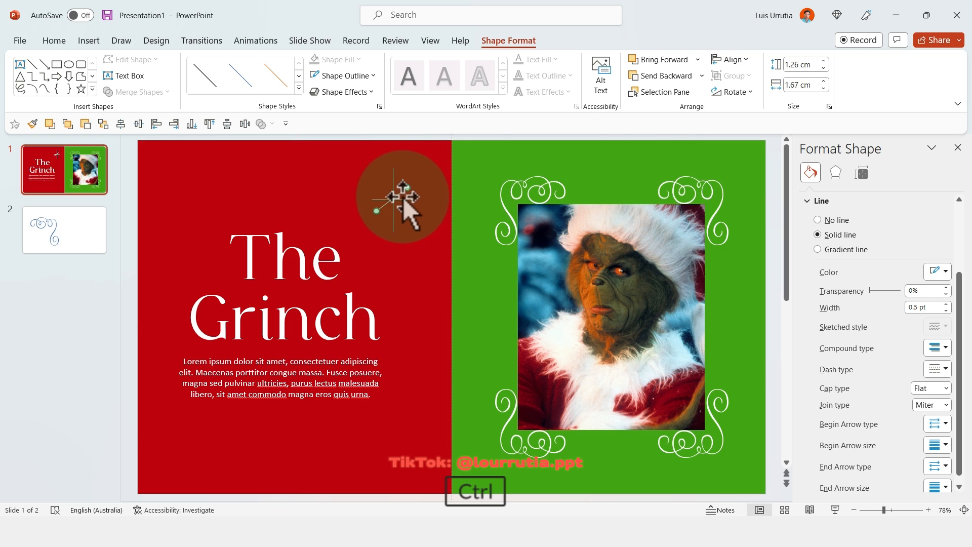
pyautogui.click(733, 92)
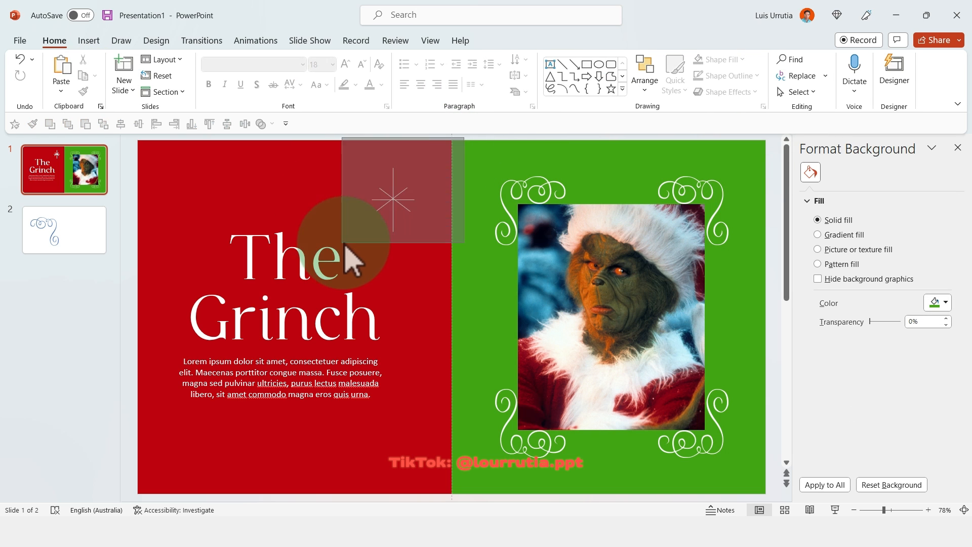
pyautogui.click(391, 199)
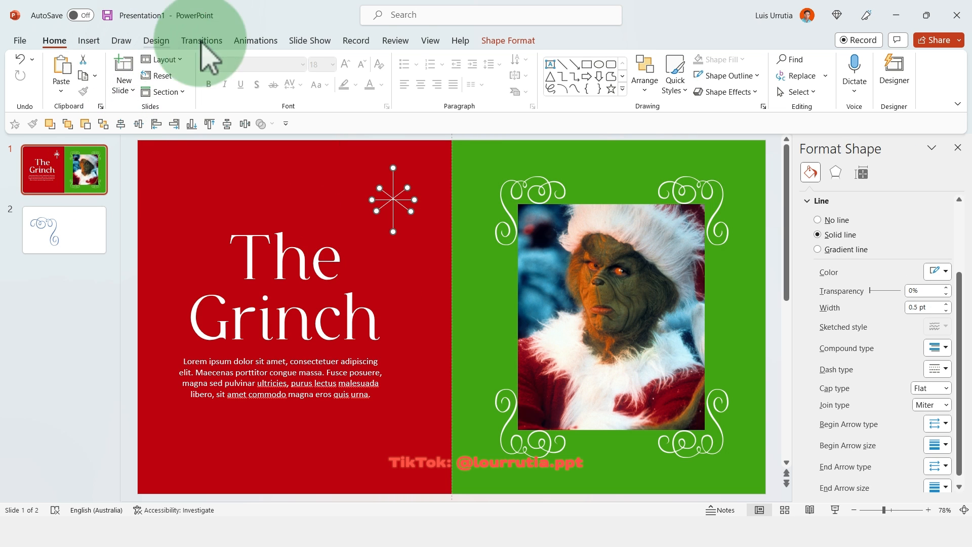
pyautogui.click(731, 59)
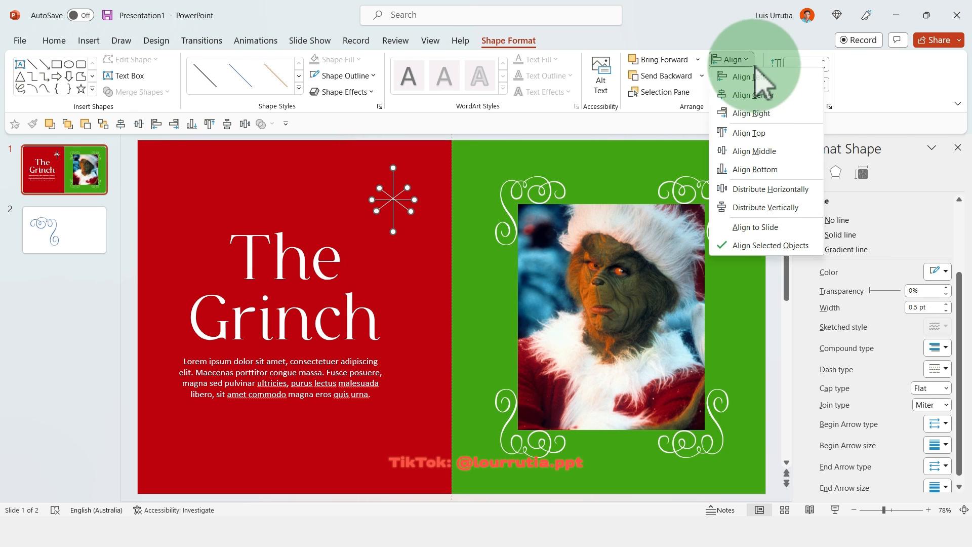
pyautogui.moveTo(769, 139)
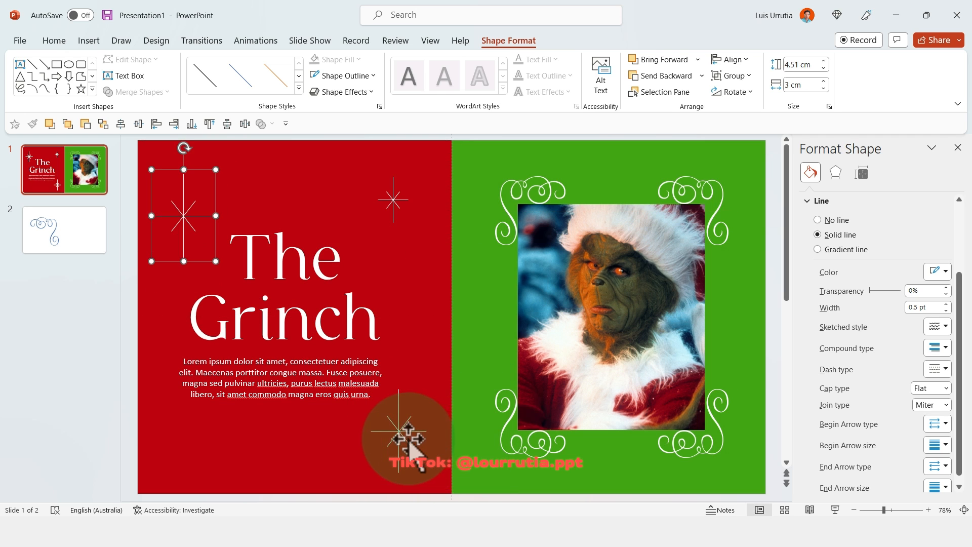
# Give slide 2 a red background via Format Background.
pyautogui.rightClick(509, 328)
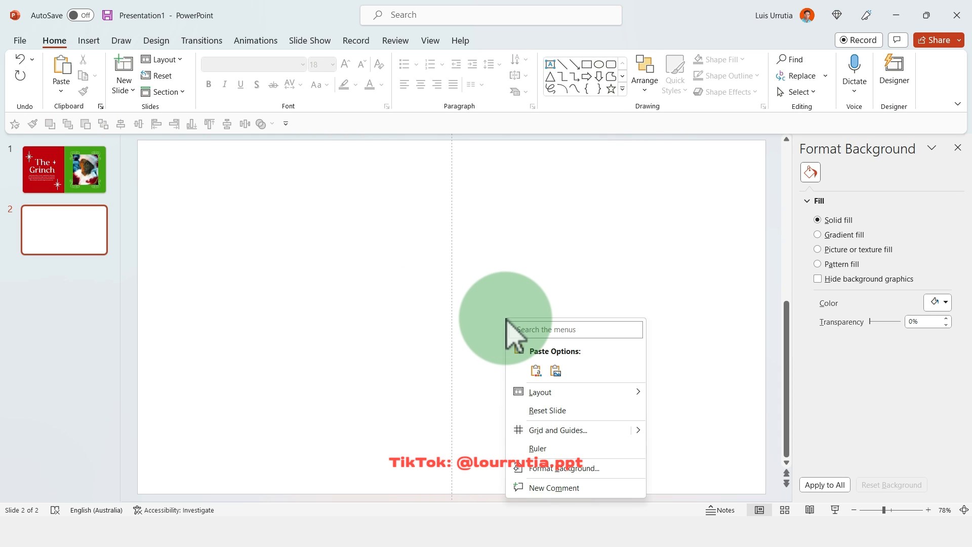
pyautogui.click(945, 303)
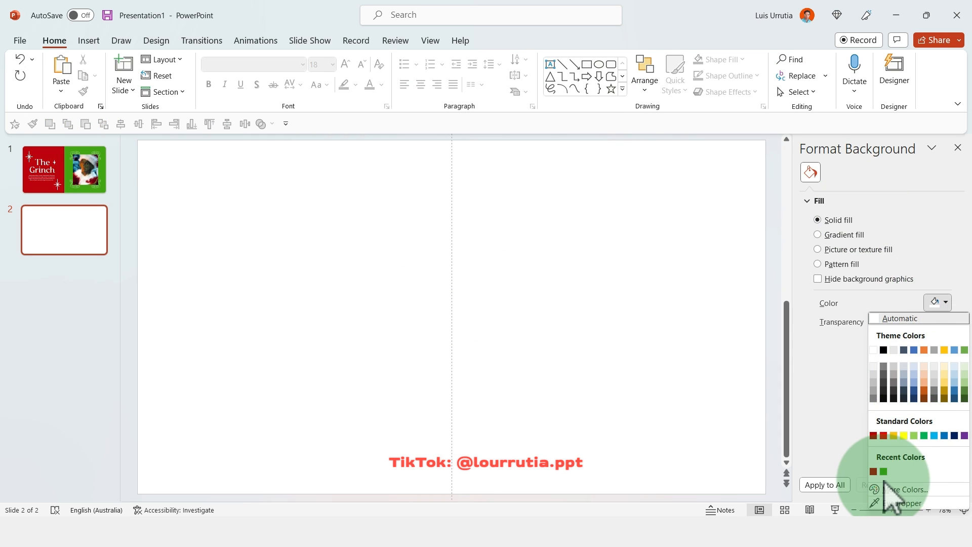
pyautogui.click(876, 472)
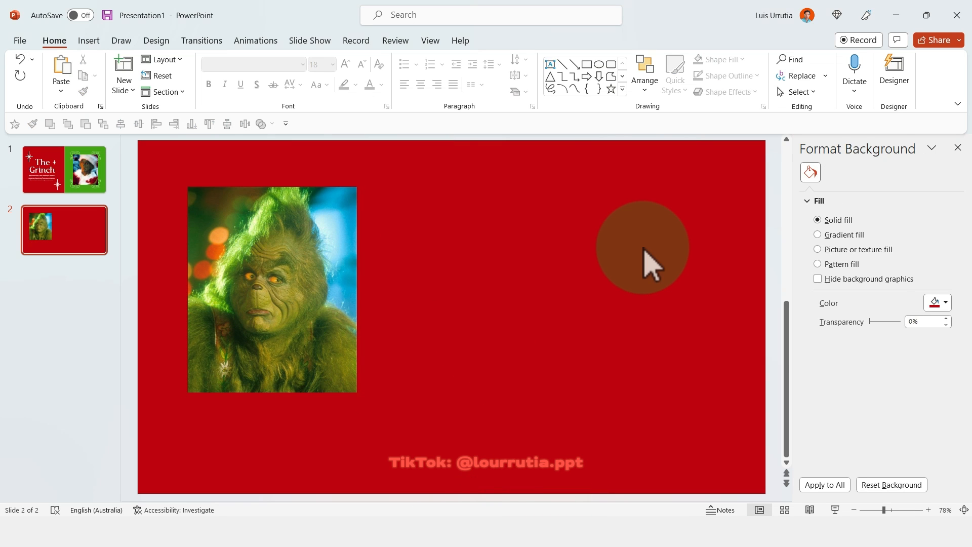
# Paste the photos and sparkles onto slide 2 and add a 60 pt Grinch caption under its photo.
pyautogui.click(62, 169)
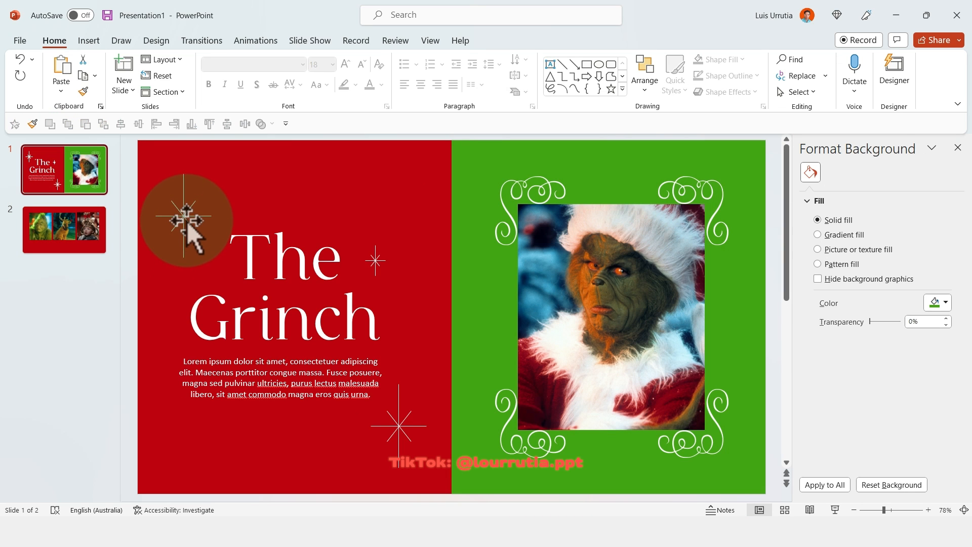
pyautogui.click(63, 230)
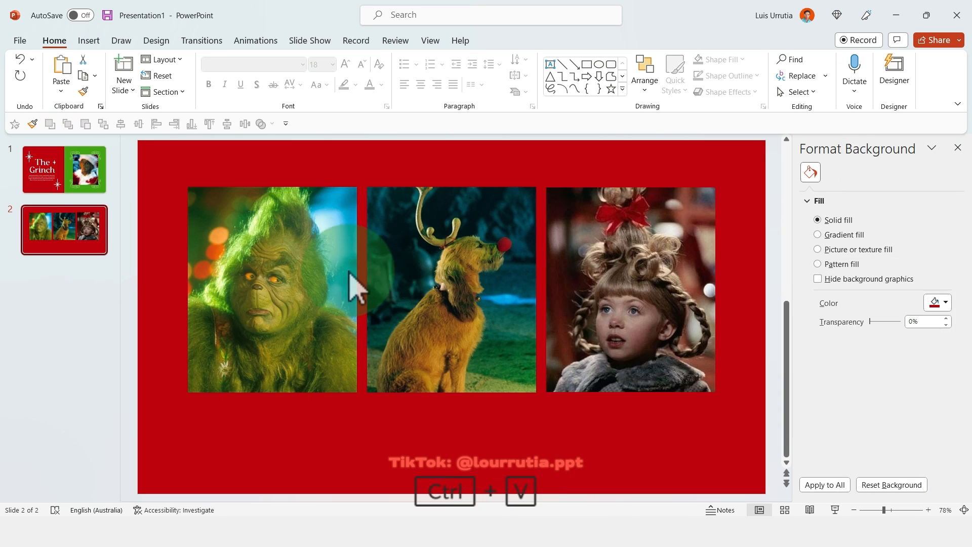
pyautogui.press('ctrl+v')
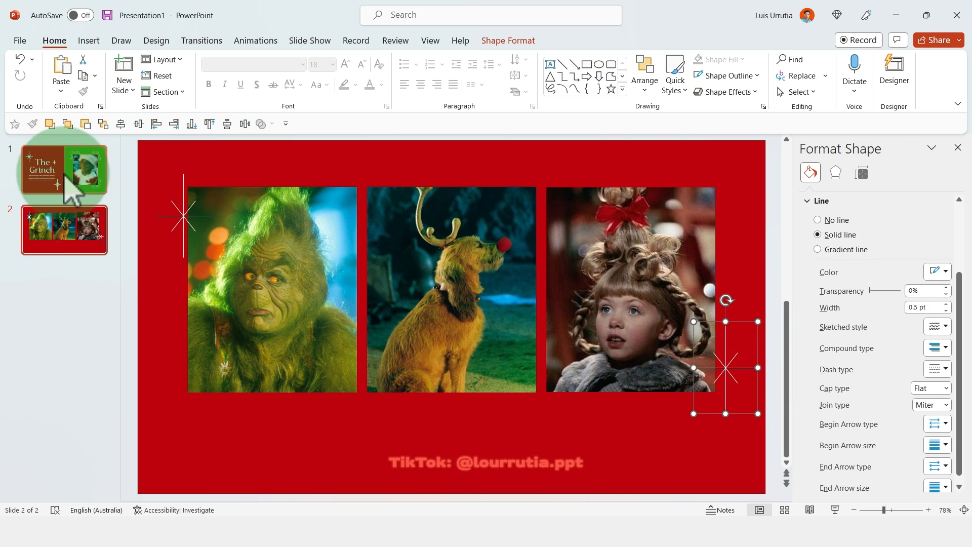
pyautogui.click(63, 169)
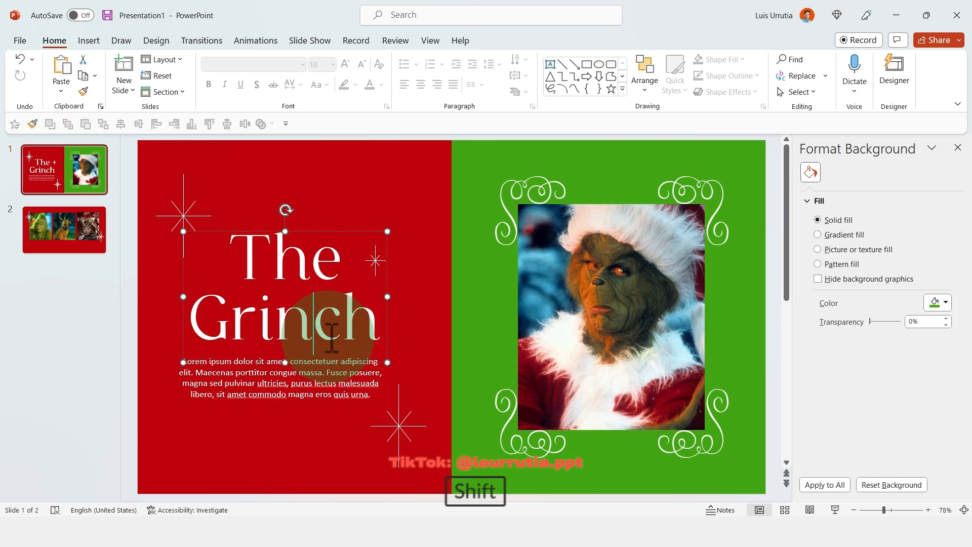
pyautogui.click(63, 229)
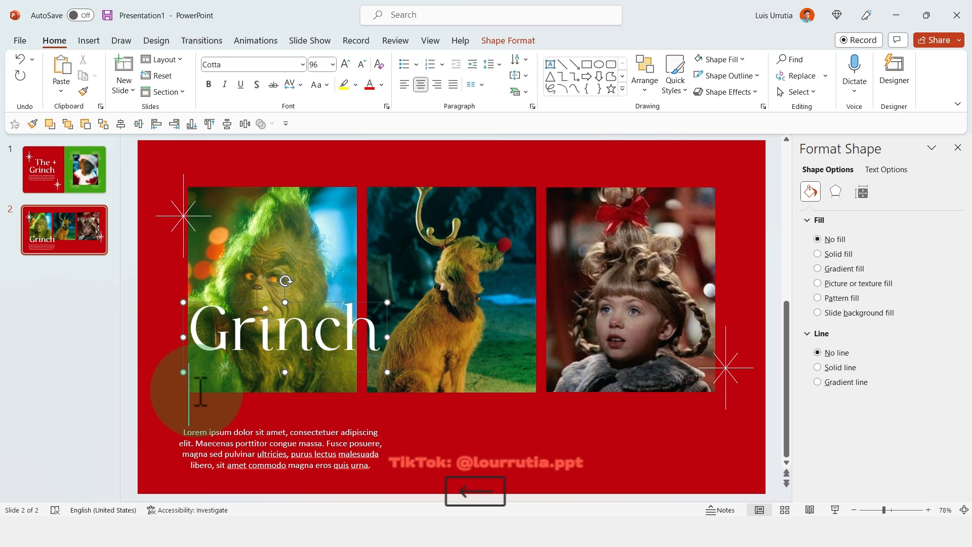
pyautogui.click(269, 279)
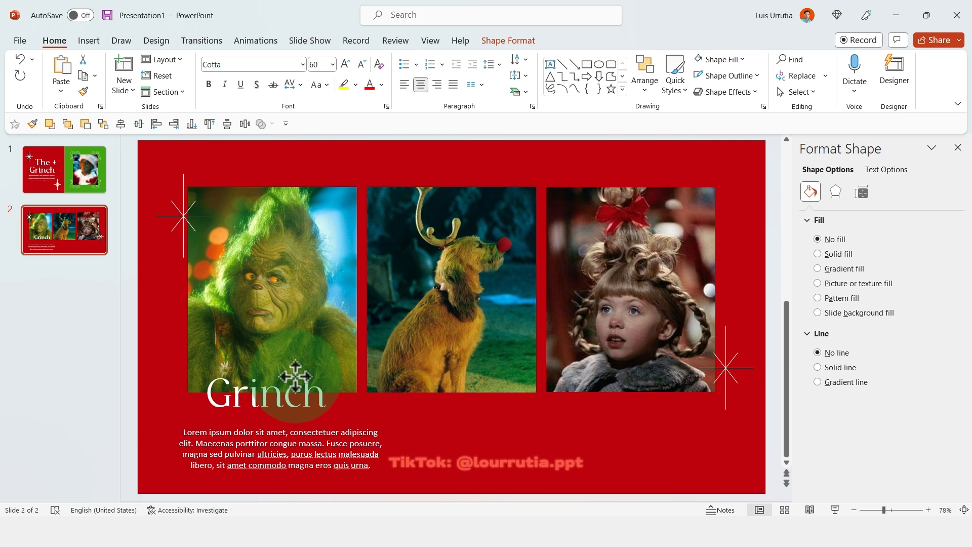
pyautogui.click(264, 394)
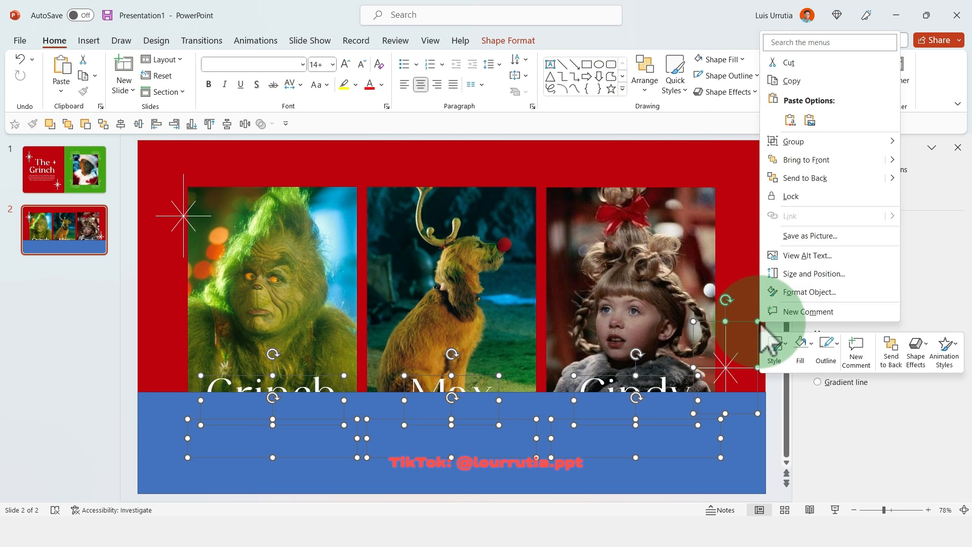
# Send the band behind the captions and give it Slide background fill with no outline.
pyautogui.click(809, 292)
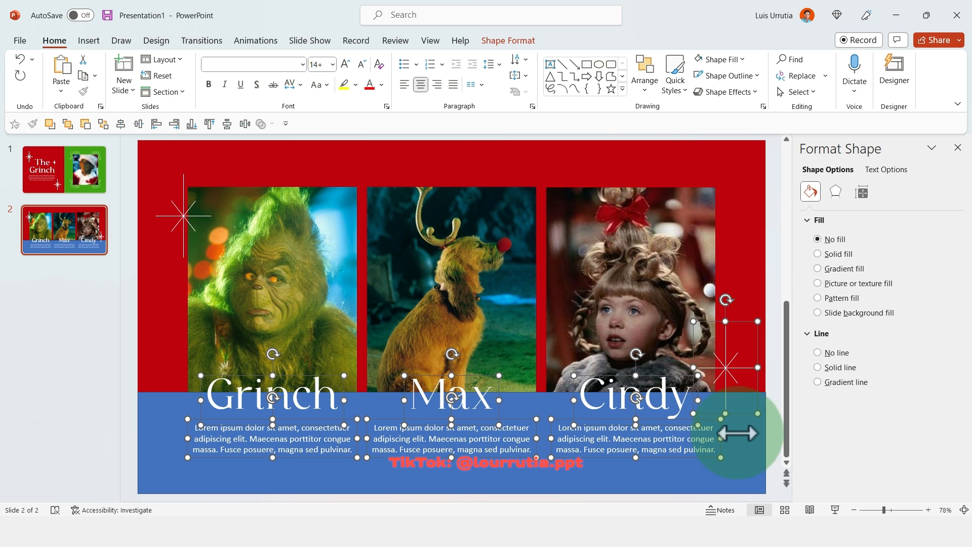
pyautogui.click(818, 253)
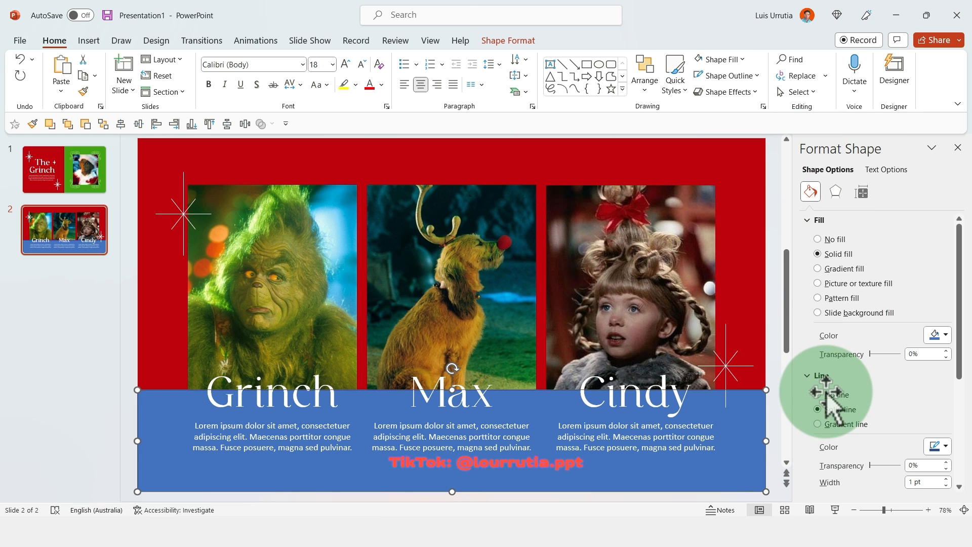
pyautogui.click(818, 313)
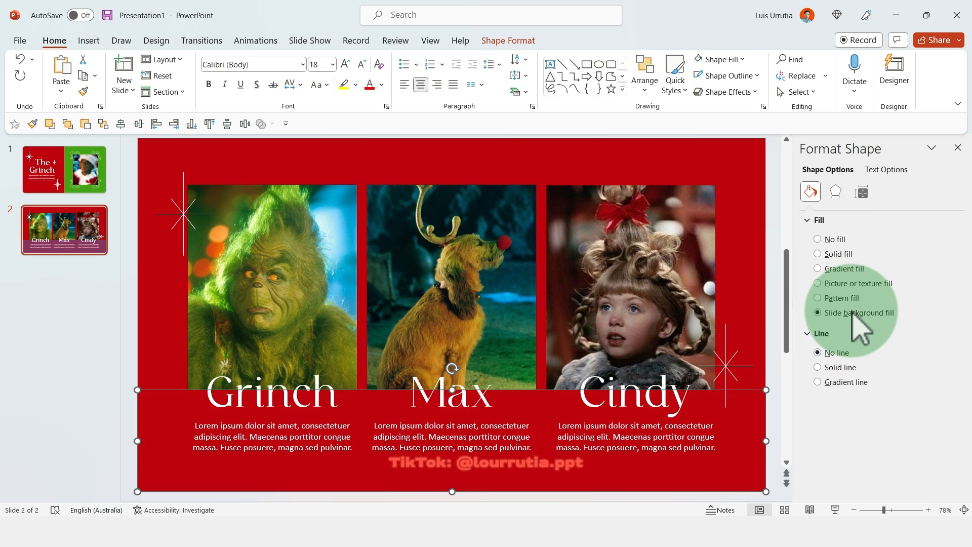
pyautogui.click(189, 167)
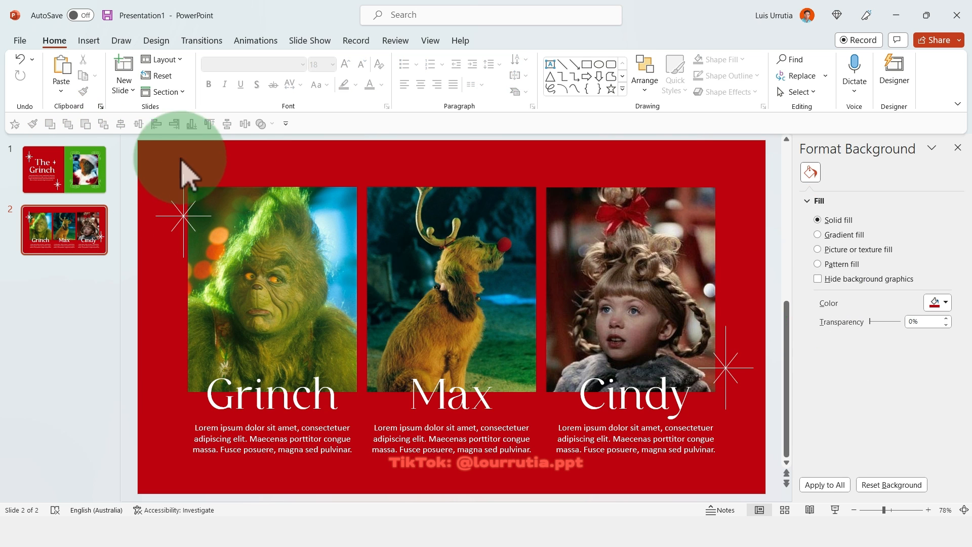
pyautogui.click(271, 285)
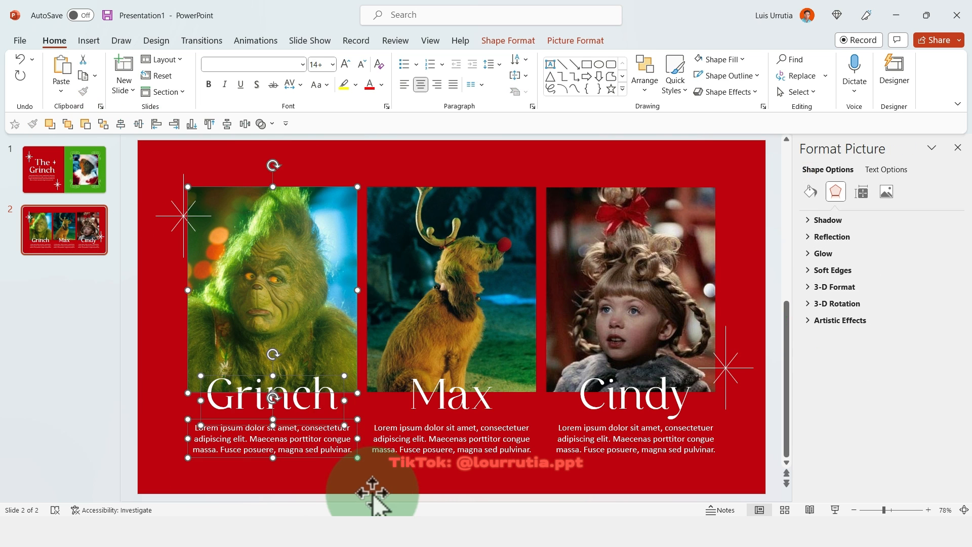
# Apply Fly In entrances to the Max and Cindy photo-and-caption sets with the Animation Pane shown.
pyautogui.click(256, 40)
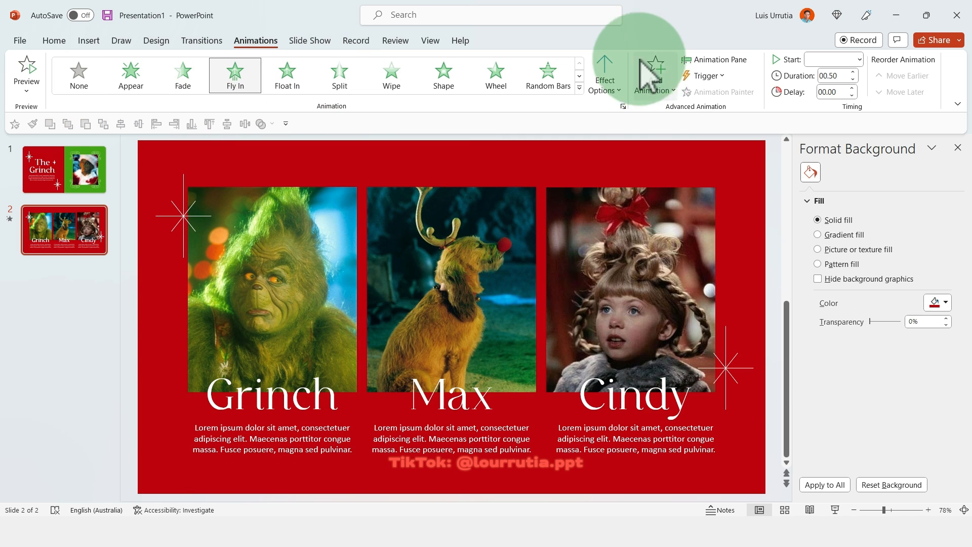
pyautogui.click(714, 60)
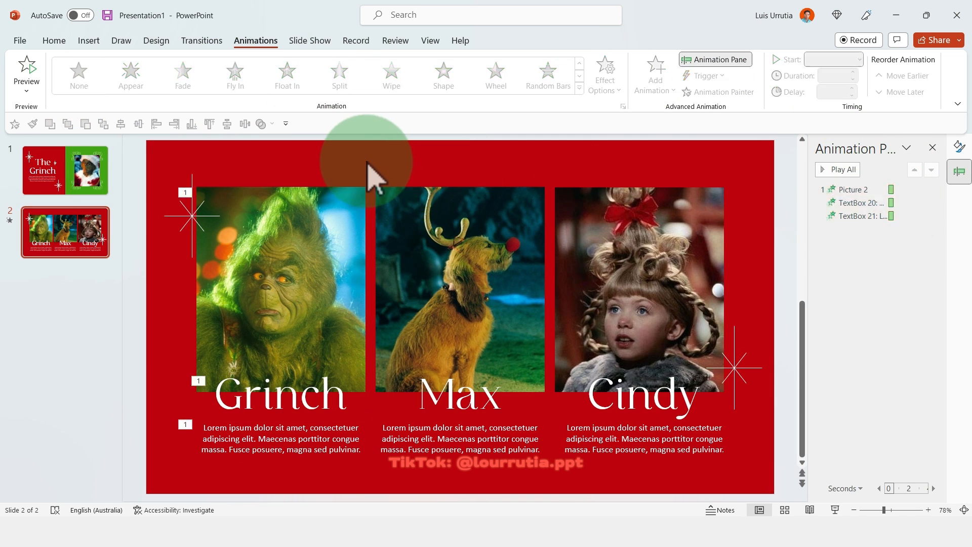
pyautogui.click(460, 289)
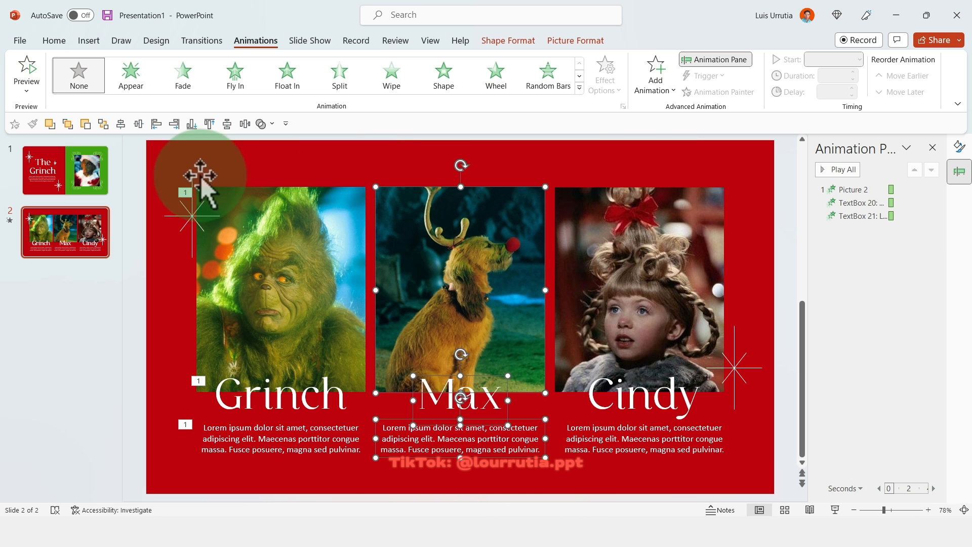
pyautogui.click(234, 74)
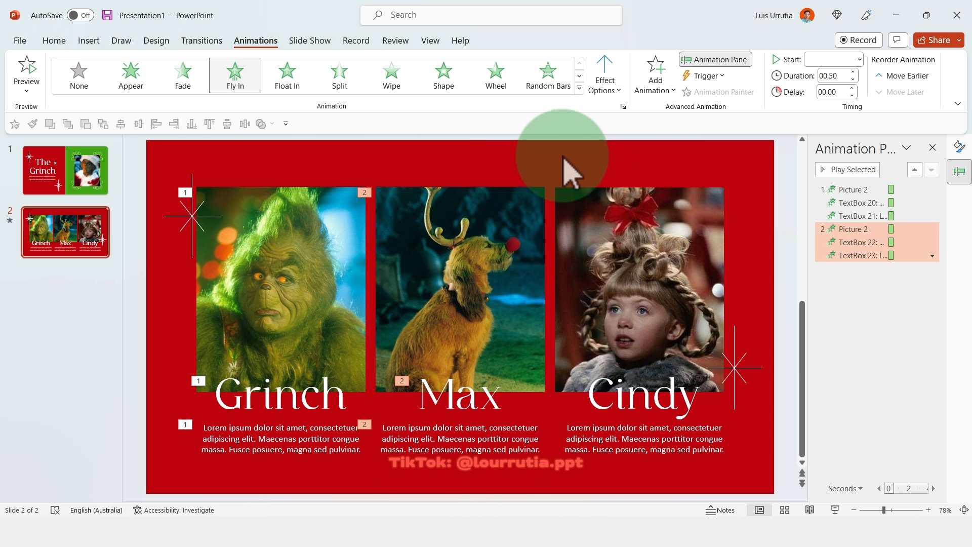
pyautogui.click(639, 280)
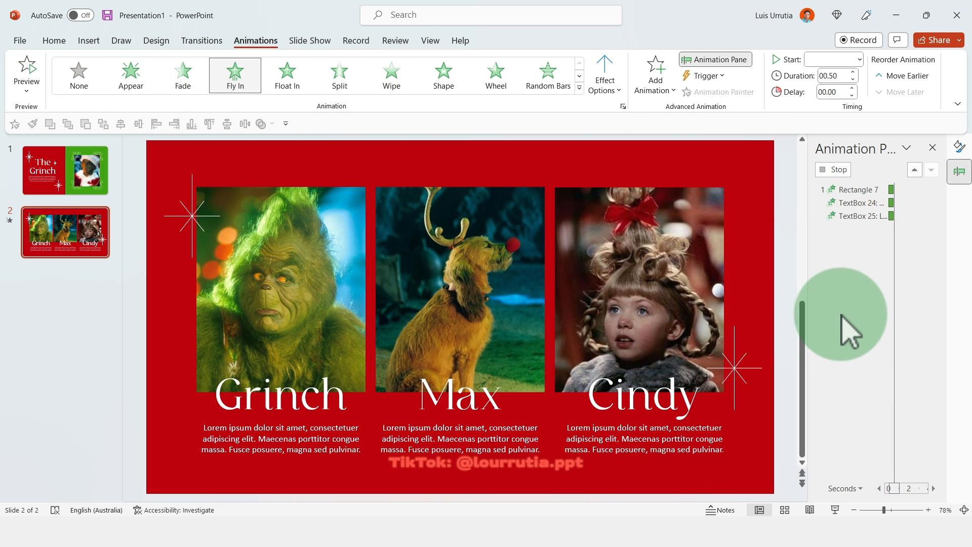
pyautogui.click(839, 170)
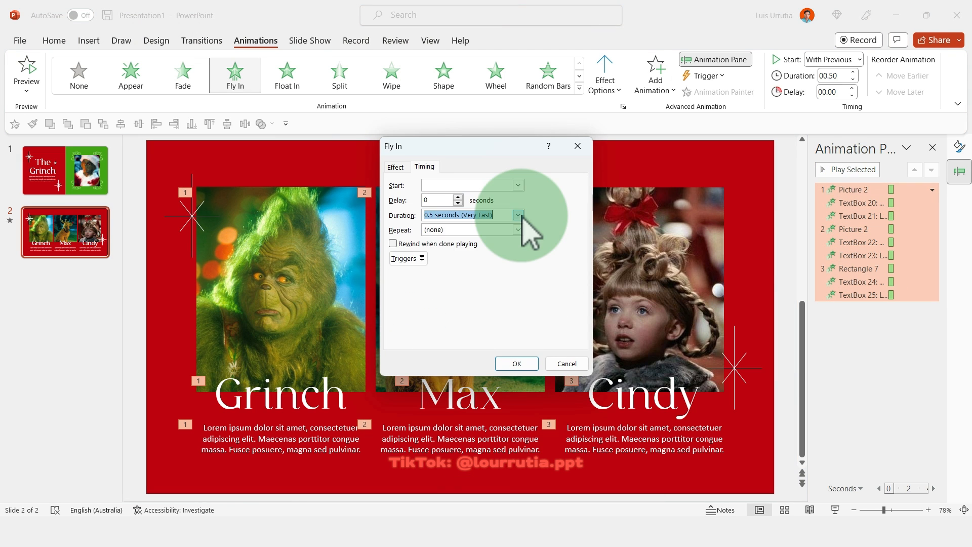
# Set fly-ins to With Previous at 1 second, delay the body texts about 0.2 s, and play the preview.
pyautogui.click(395, 167)
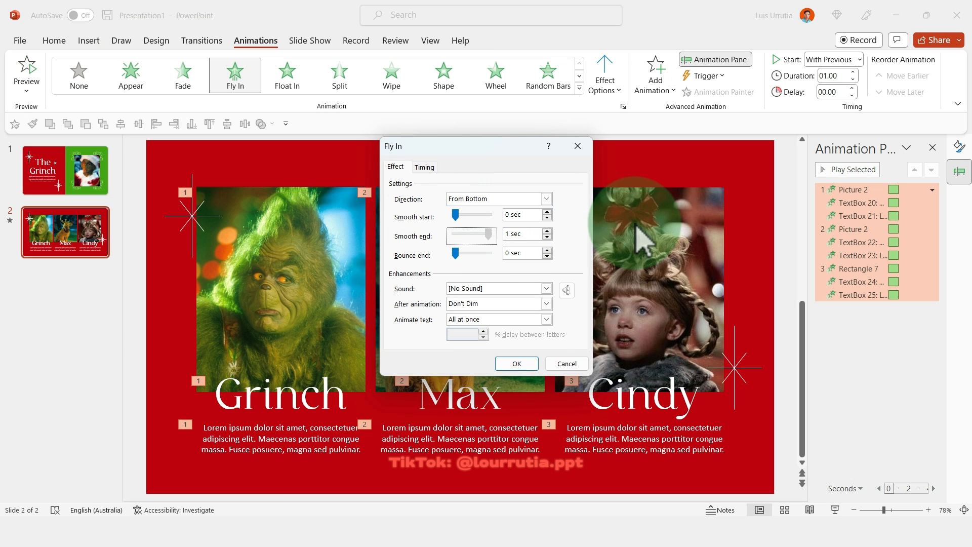
pyautogui.click(516, 364)
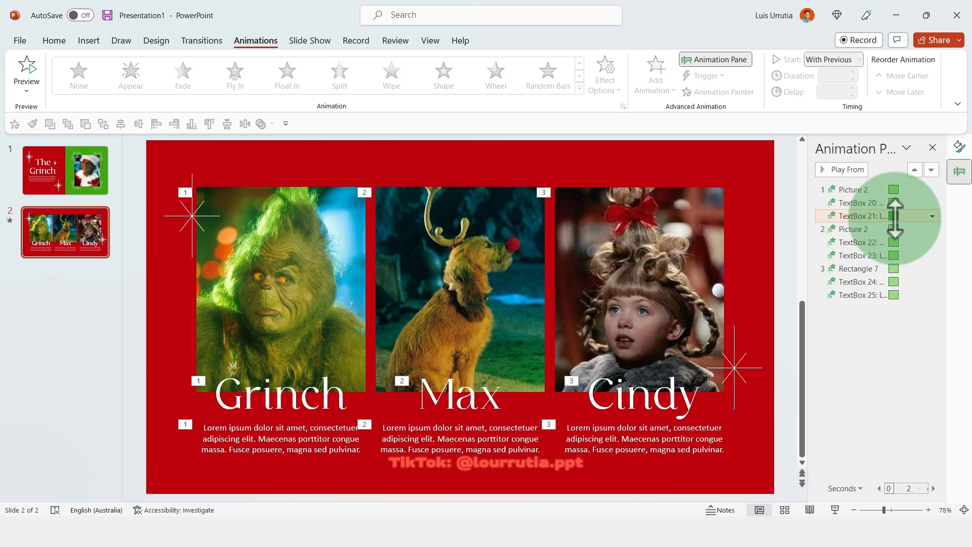
pyautogui.click(859, 215)
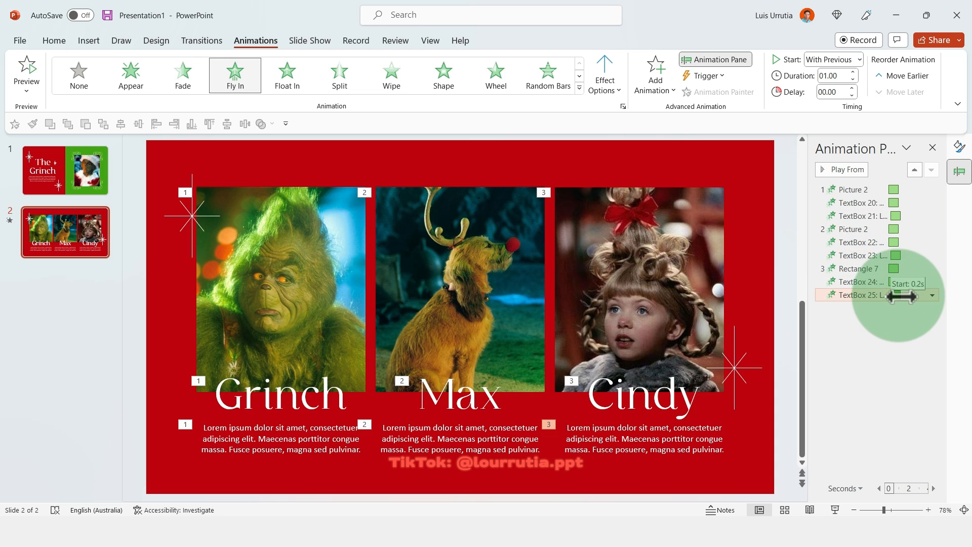
pyautogui.click(842, 169)
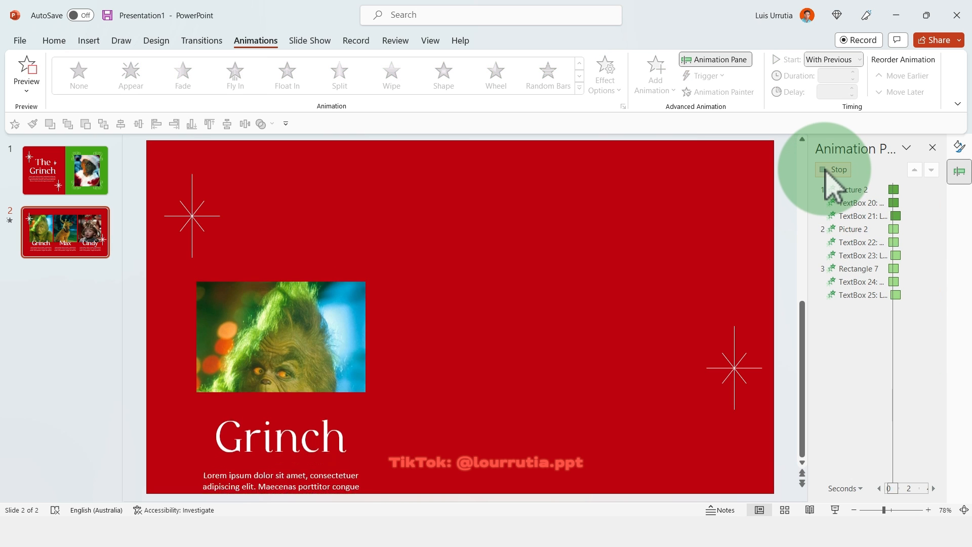
pyautogui.click(839, 169)
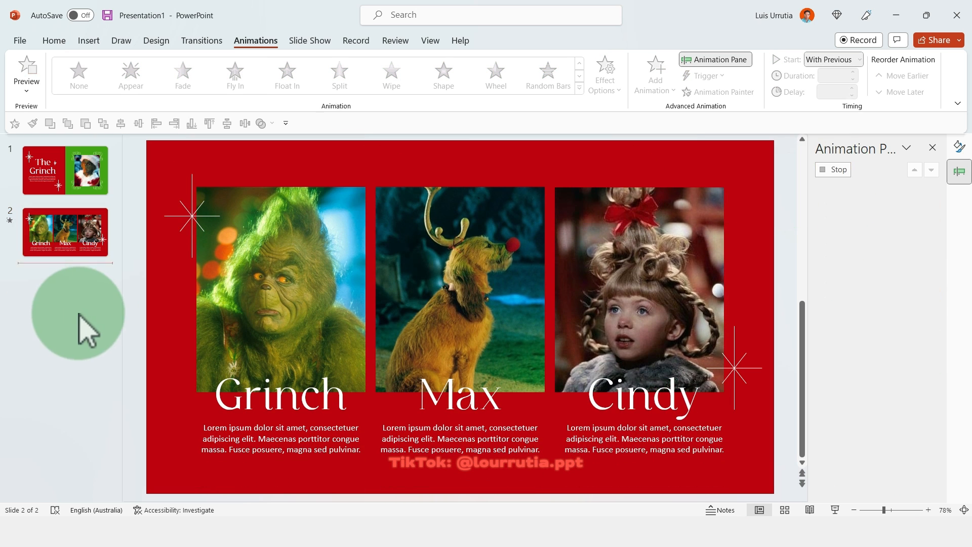
# Add a third slide and place a vertical and a horizontal guide through its centre.
pyautogui.rightClick(78, 310)
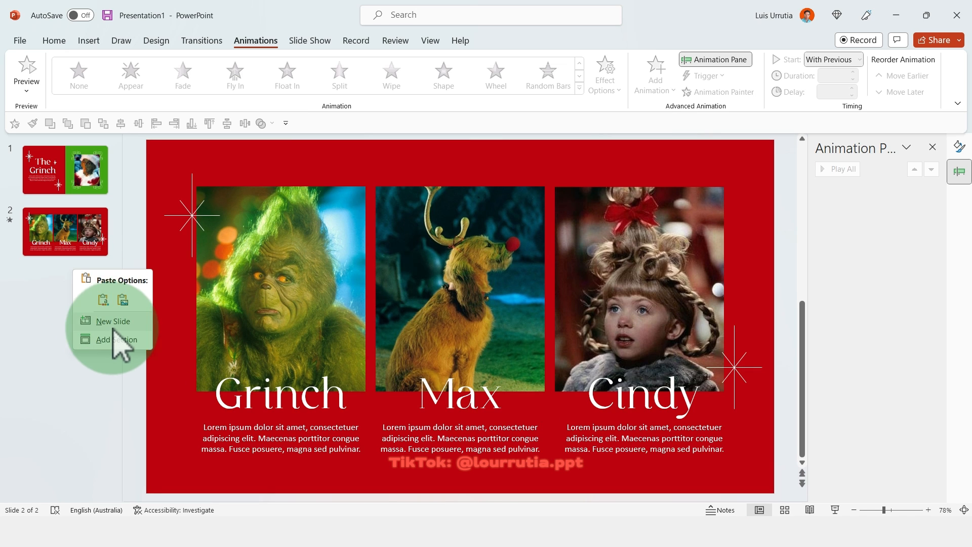
pyautogui.click(113, 321)
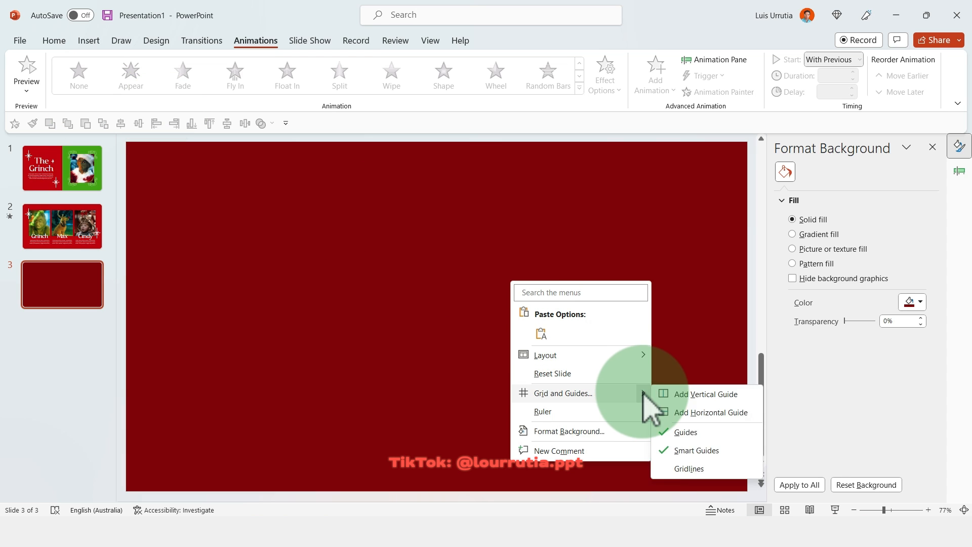
pyautogui.click(703, 394)
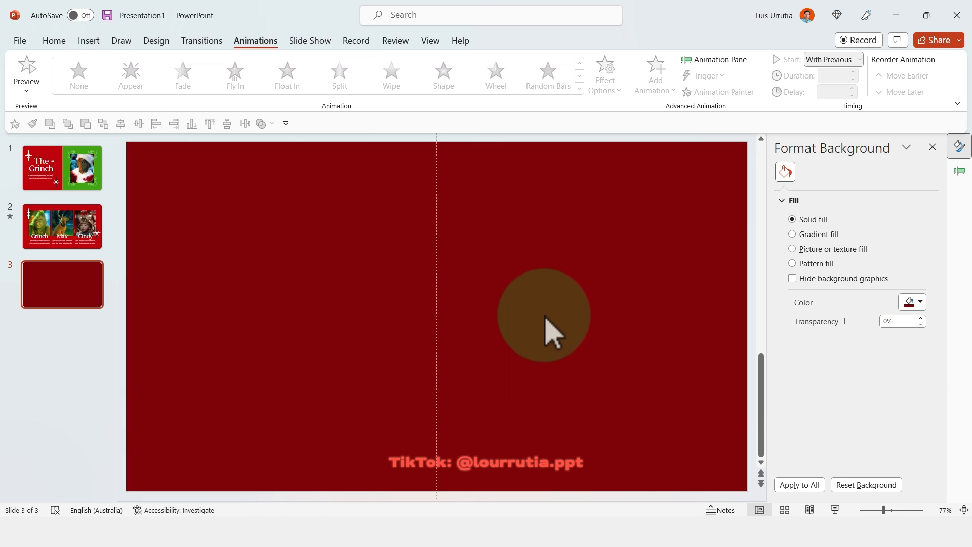
pyautogui.rightClick(543, 314)
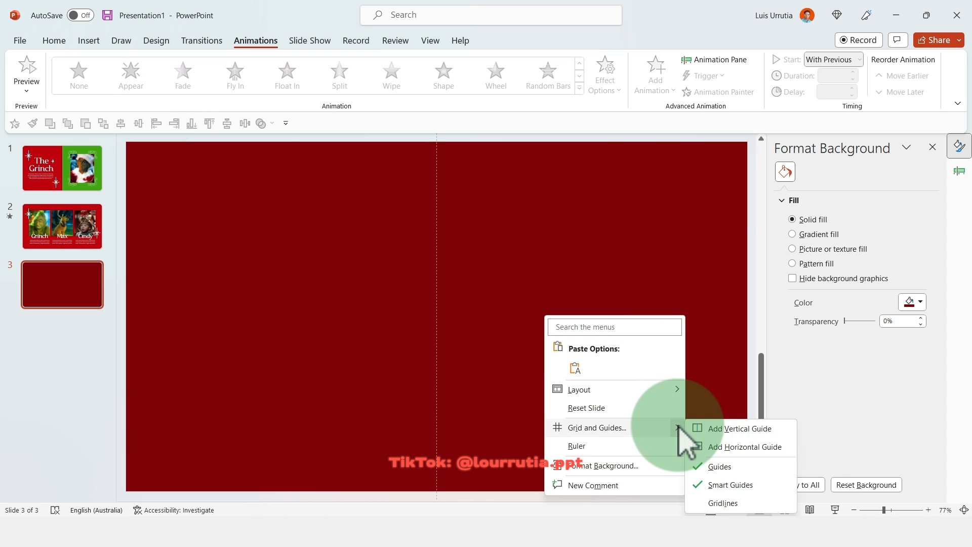
pyautogui.click(744, 447)
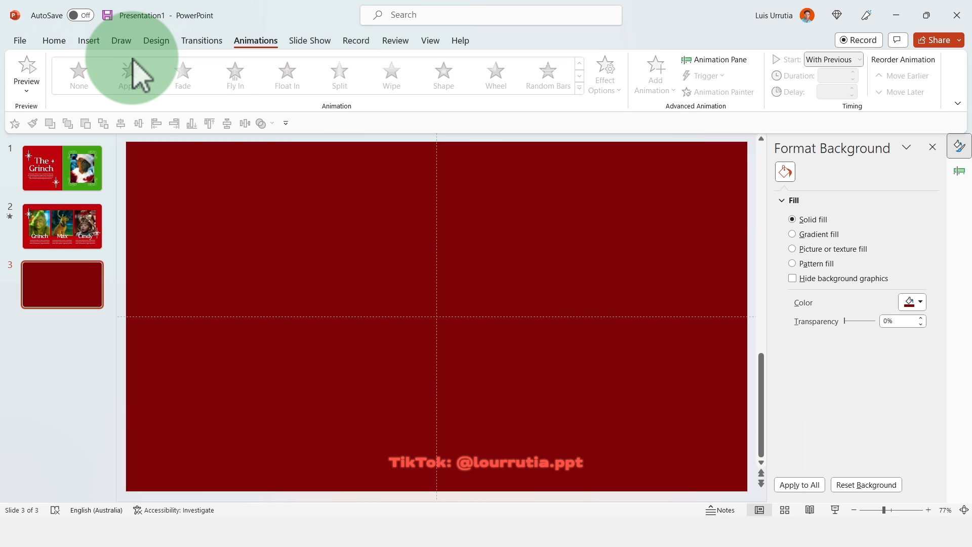
pyautogui.click(88, 40)
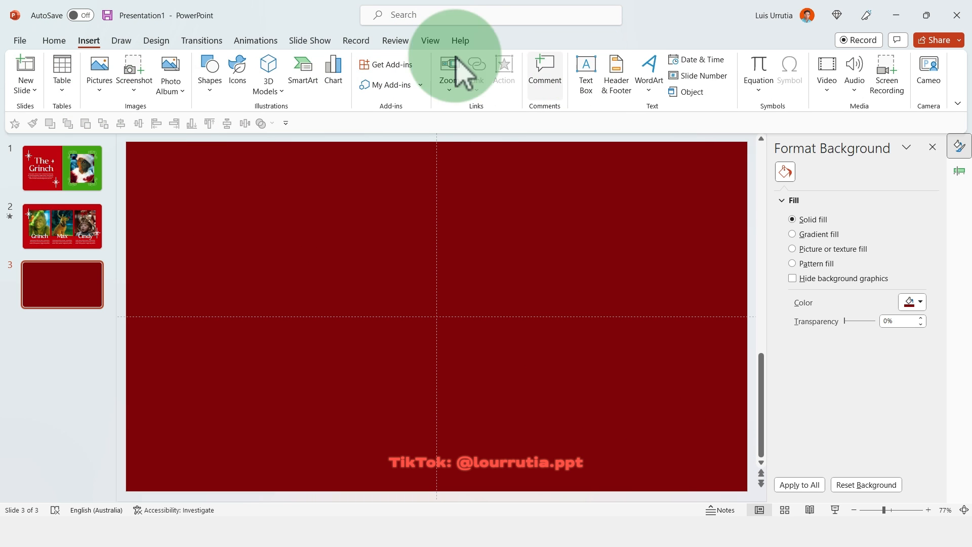
# Insert a blue rectangle and Ctrl-drag copies so six rectangles tile the slide in a 3×2 grid.
pyautogui.click(210, 73)
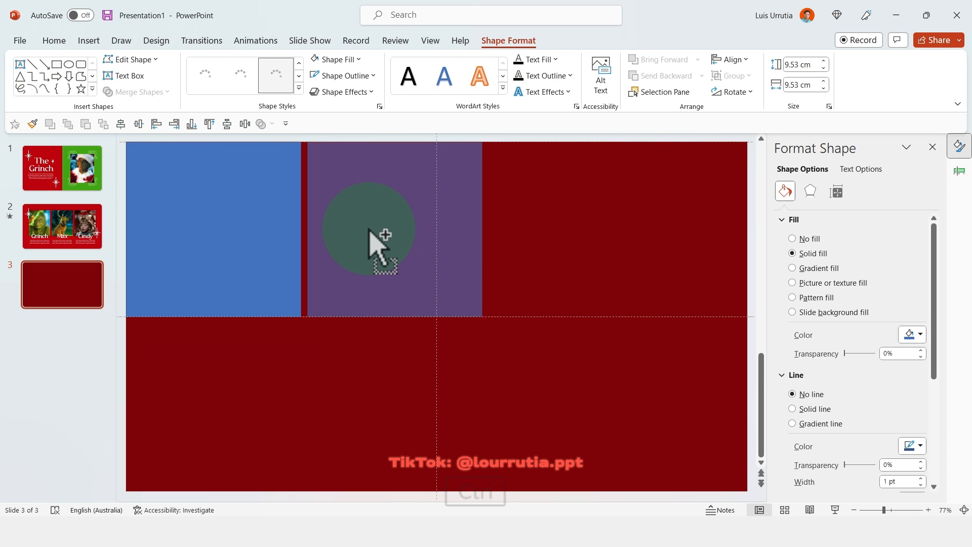
pyautogui.moveTo(365, 230); pyautogui.dragTo(521, 257)
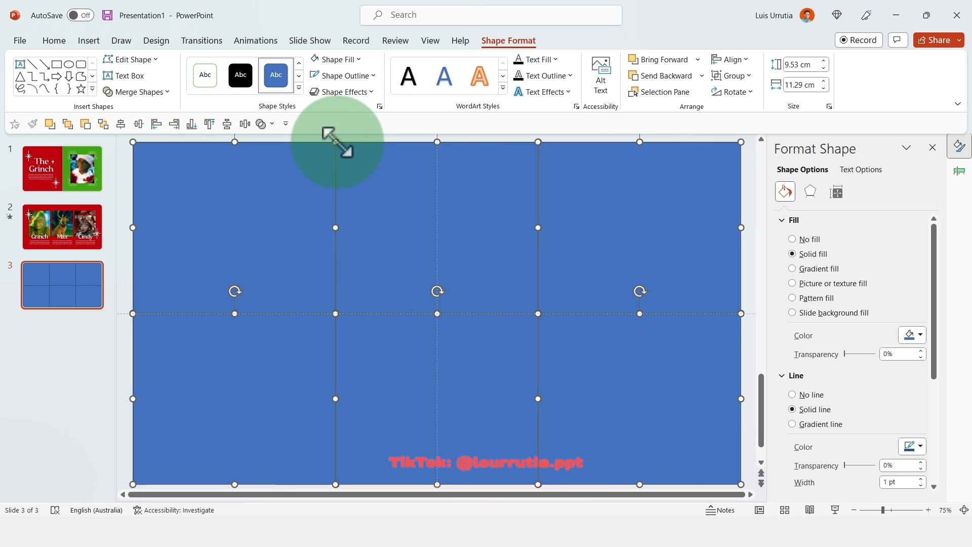
pyautogui.moveTo(130, 135)
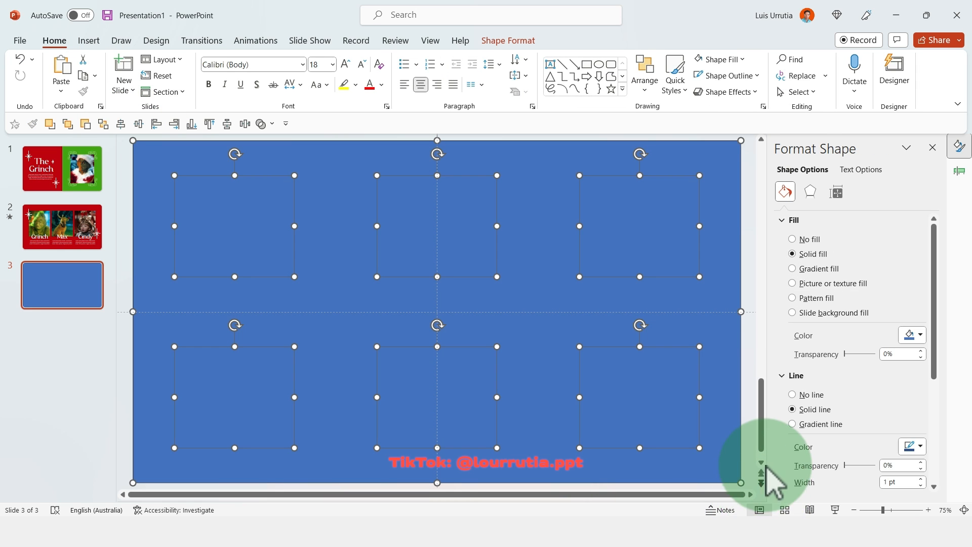
# Align the six centred squares using the Shape Format alignment options.
pyautogui.click(507, 40)
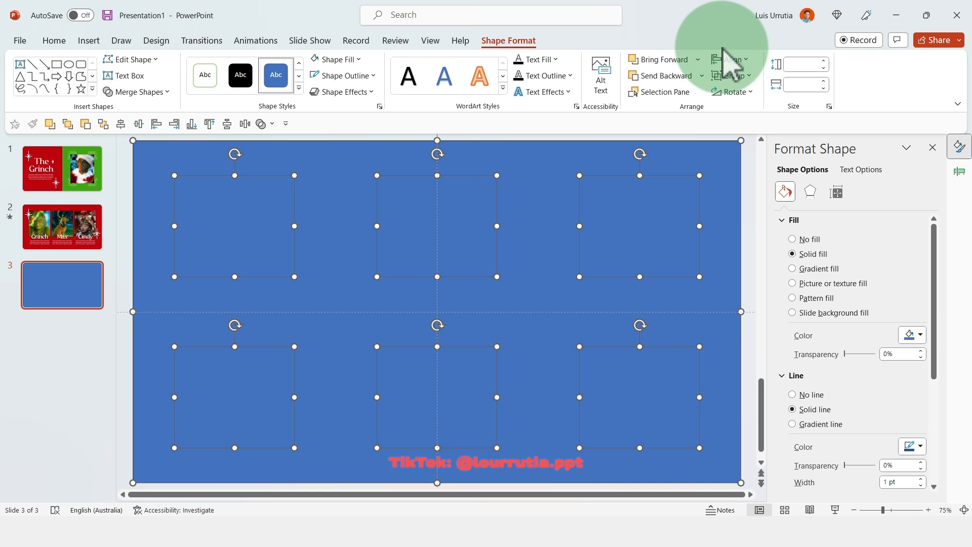
pyautogui.click(138, 92)
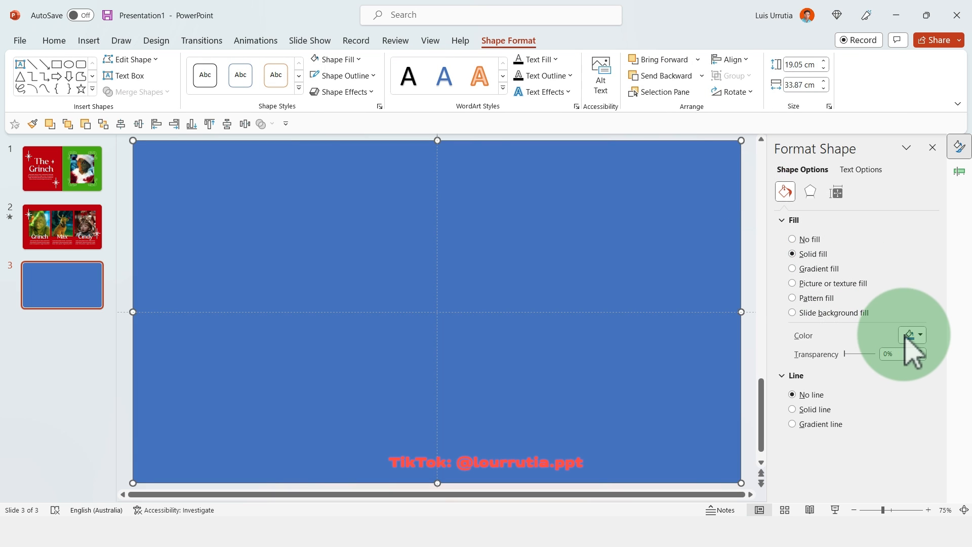
# Fill the slide-sized rectangle red and the six squares with the recent green colour.
pyautogui.click(908, 335)
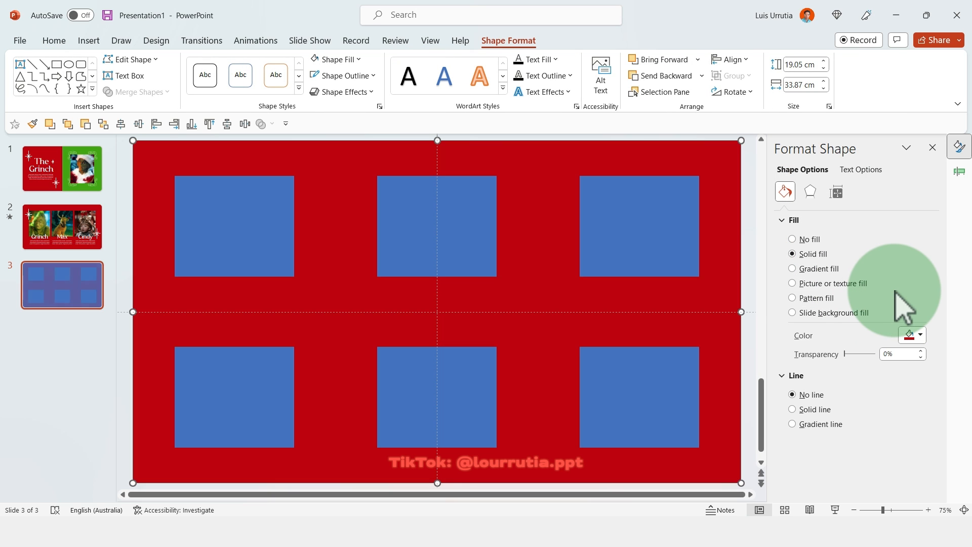
pyautogui.click(62, 226)
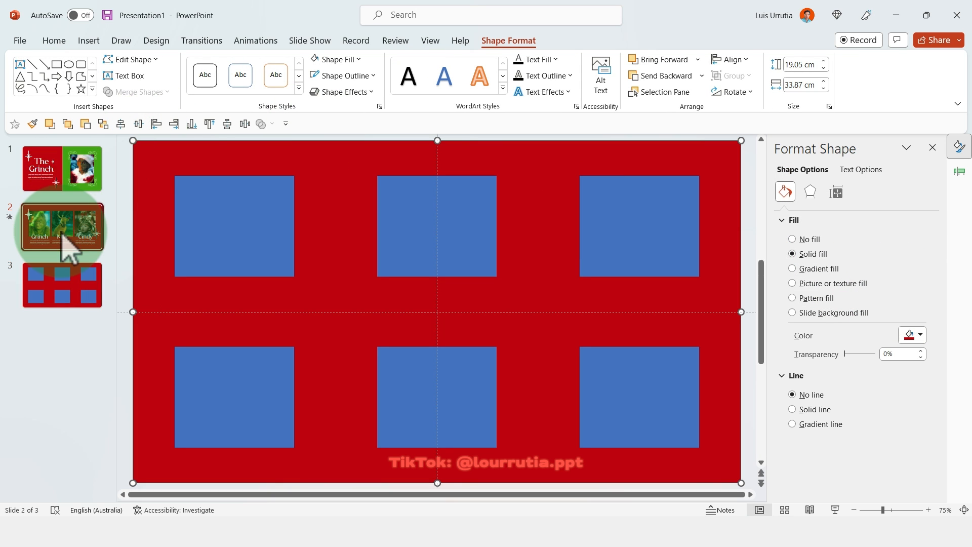
pyautogui.click(61, 285)
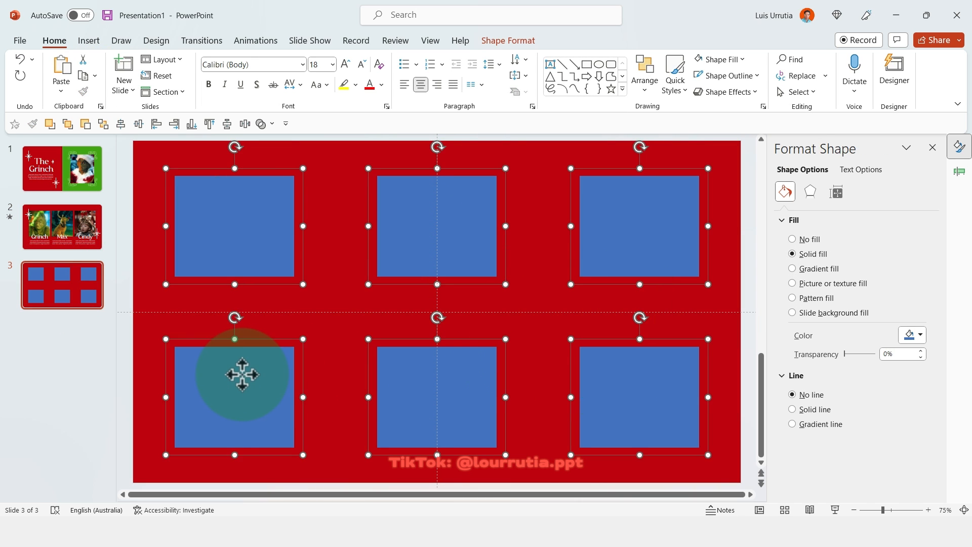
pyautogui.click(920, 335)
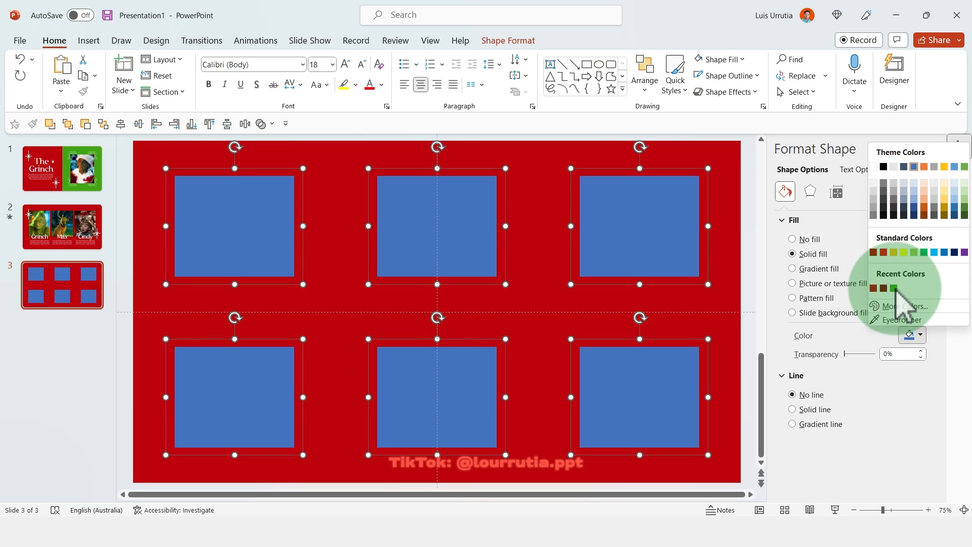
pyautogui.click(893, 288)
pyautogui.write('1')
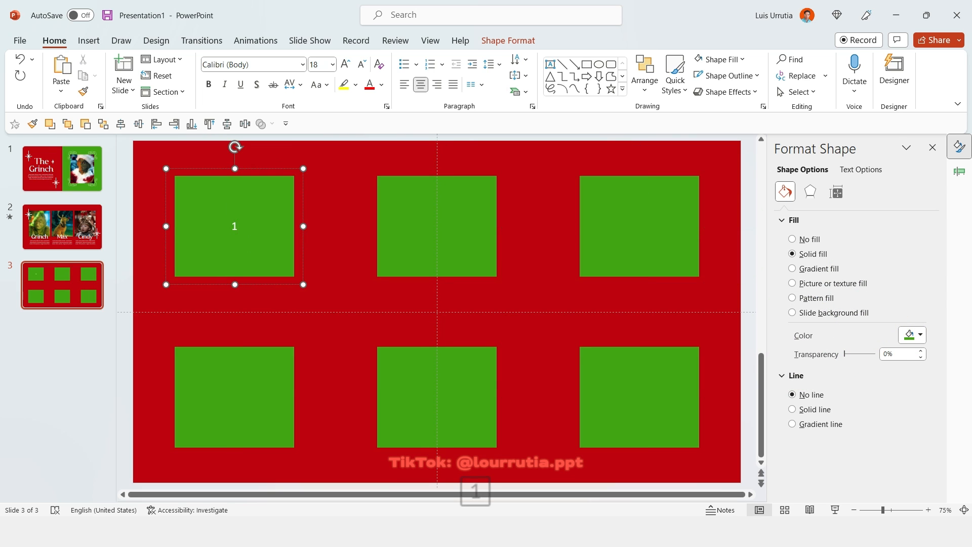
# Copy the Grinch heading's Cotta text formatting from the character slide with Format Painter.
pyautogui.click(62, 226)
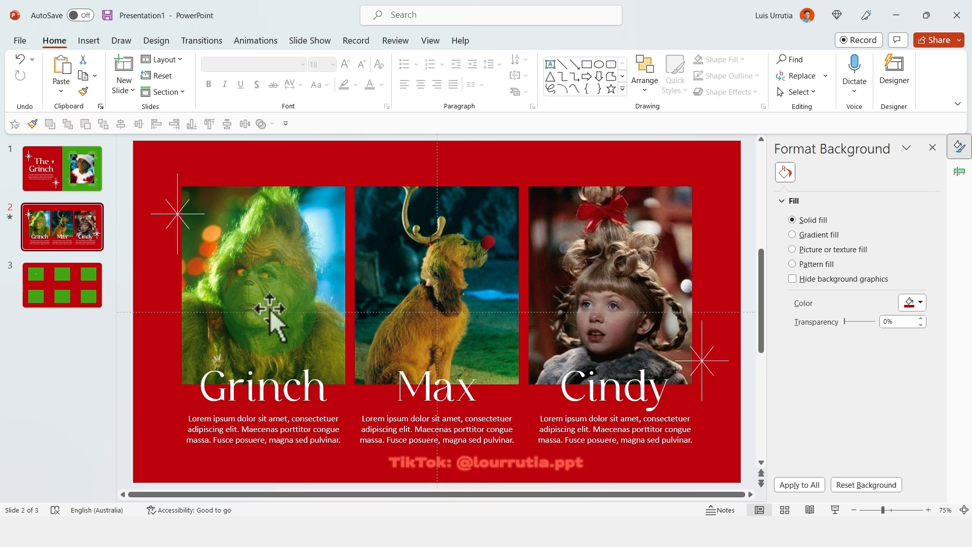
pyautogui.click(263, 388)
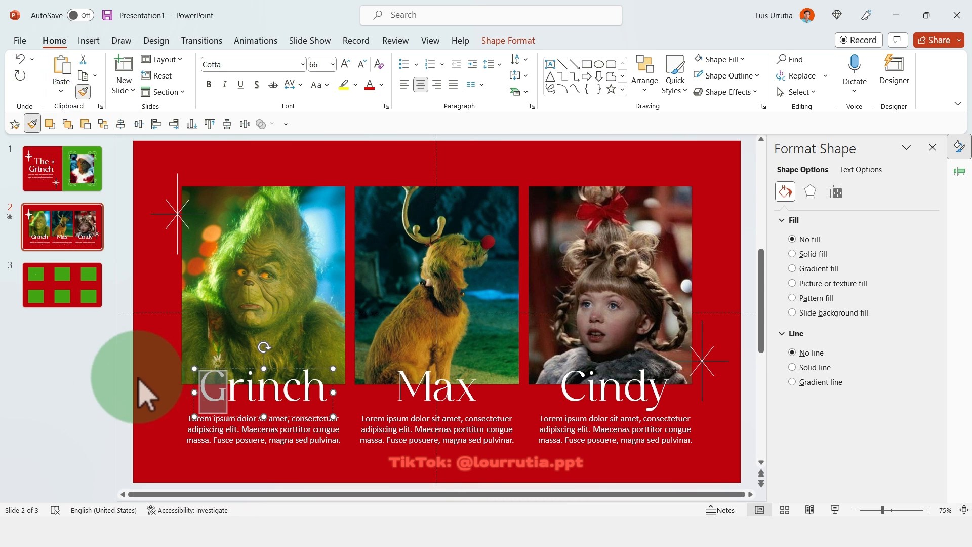
pyautogui.click(793, 253)
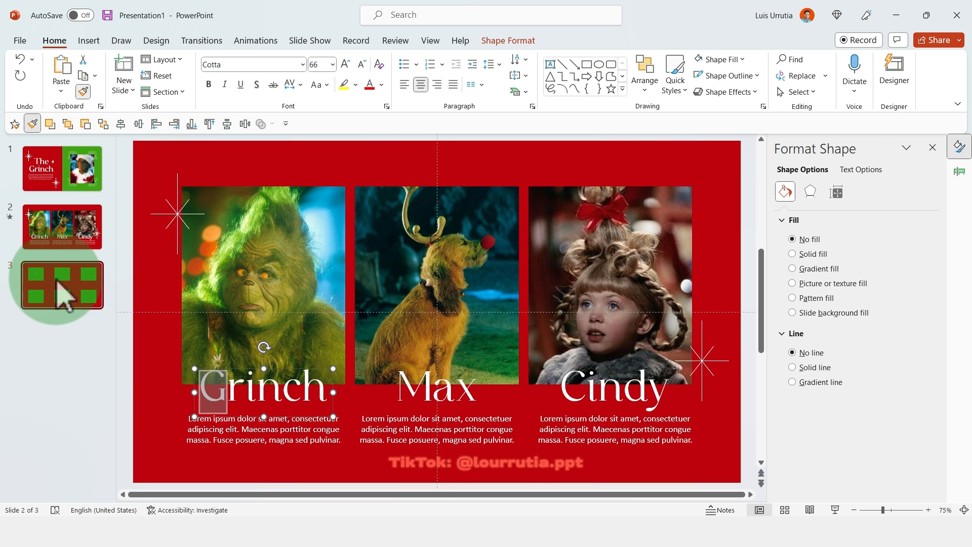
pyautogui.click(62, 285)
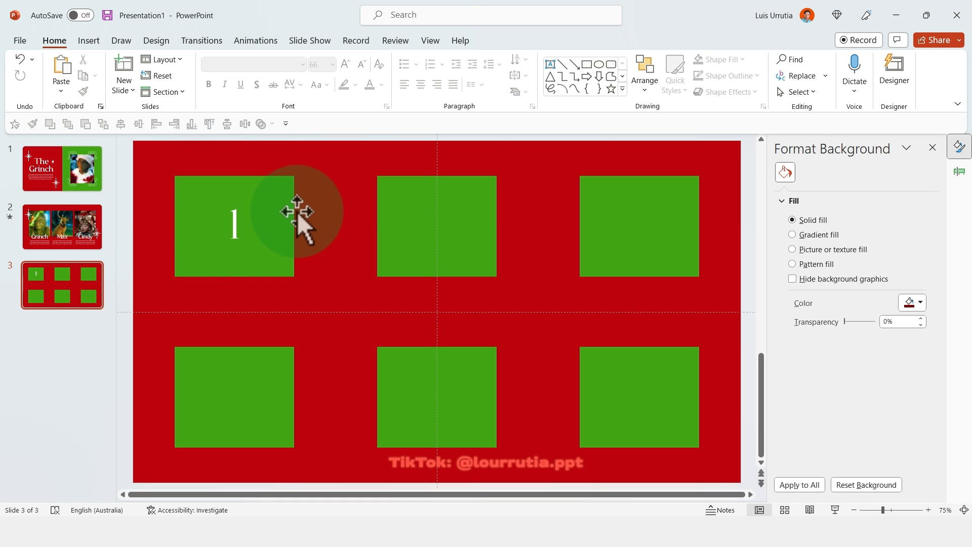
# Paint the copied style onto the square numbers and number the next square 3.
pyautogui.click(234, 225)
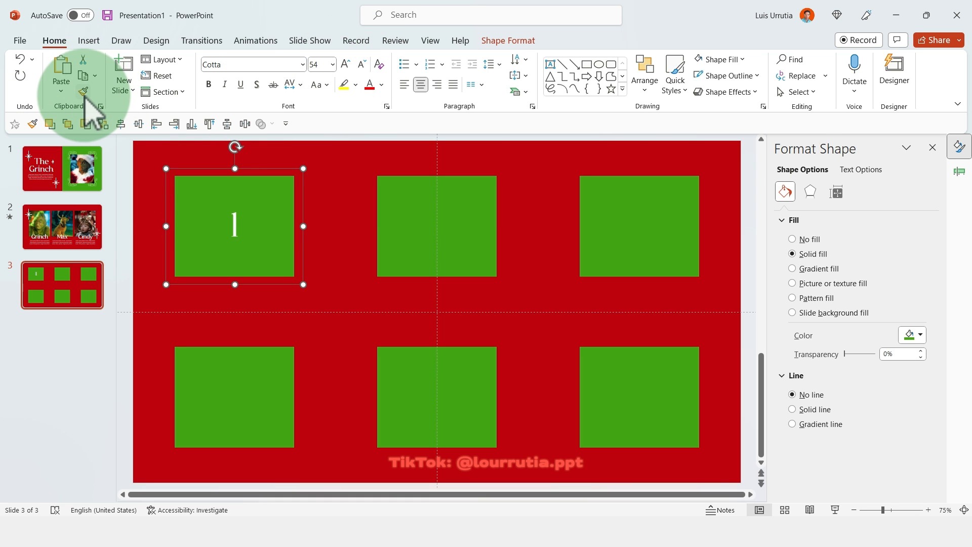
pyautogui.moveTo(437, 242)
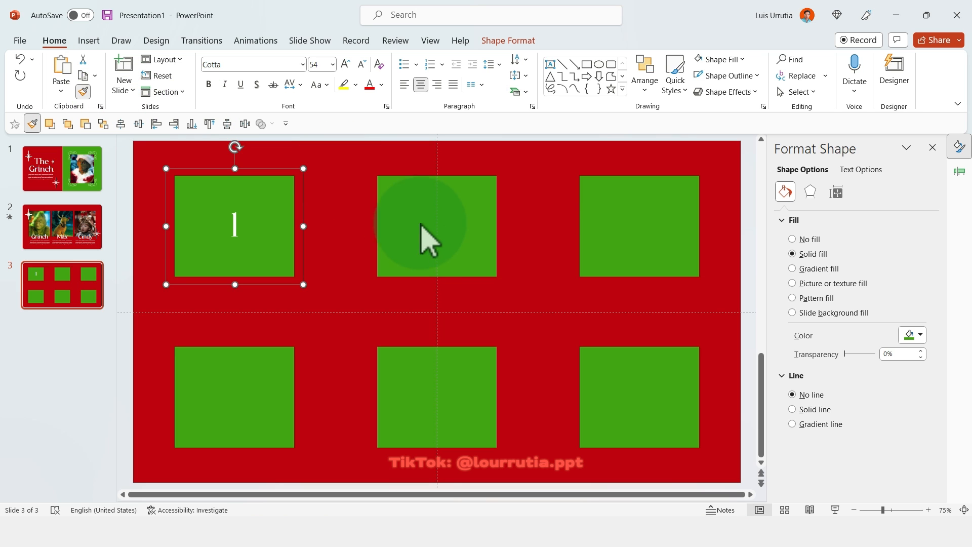
pyautogui.click(234, 397)
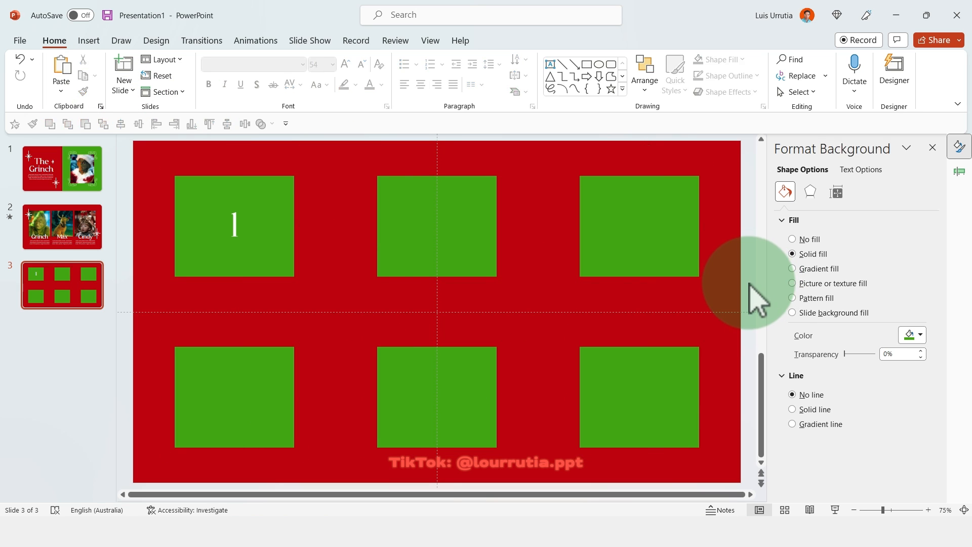
pyautogui.click(436, 225)
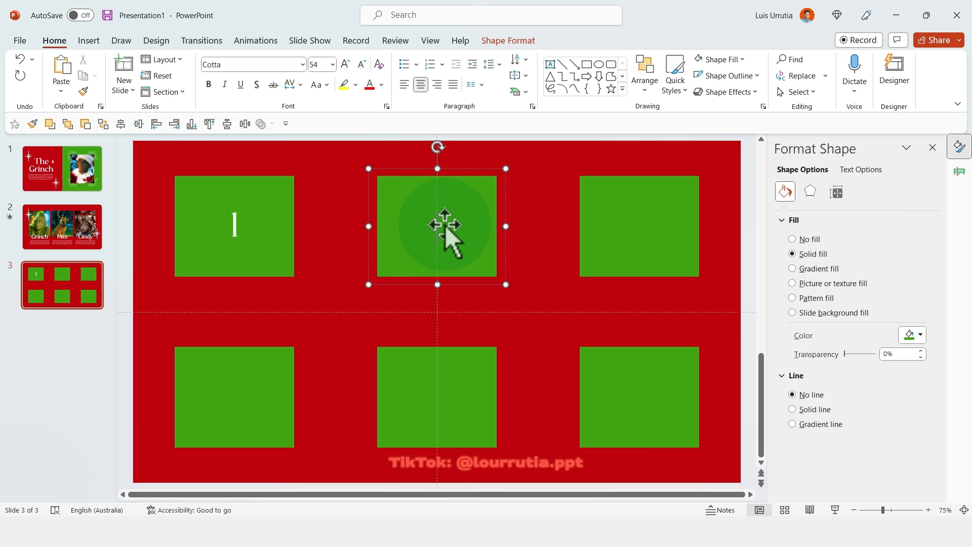
pyautogui.write('3')
pyautogui.write('Fa')
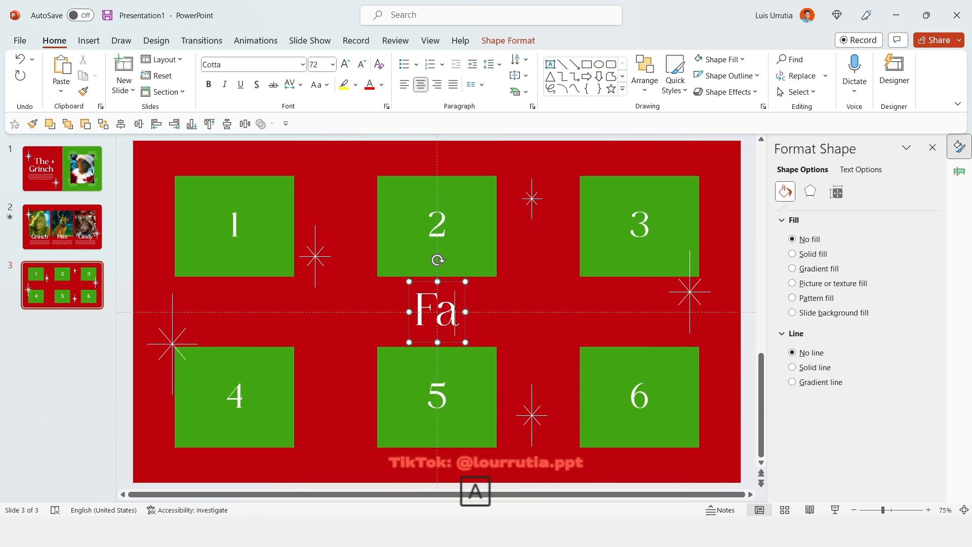
# Finish typing 'Favourite Moments' in the centre text box, then select square 1.
pyautogui.write('vourite')
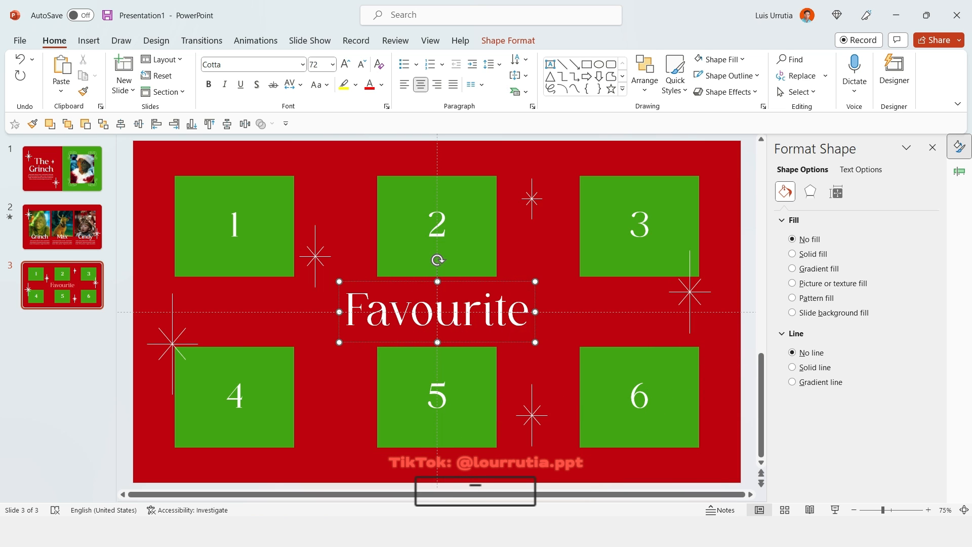
pyautogui.write('Moments')
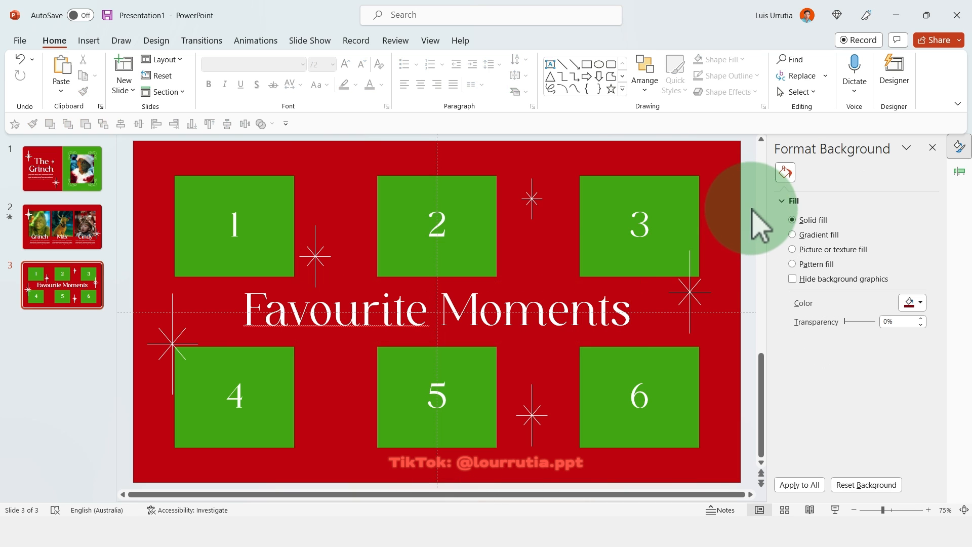
pyautogui.click(234, 225)
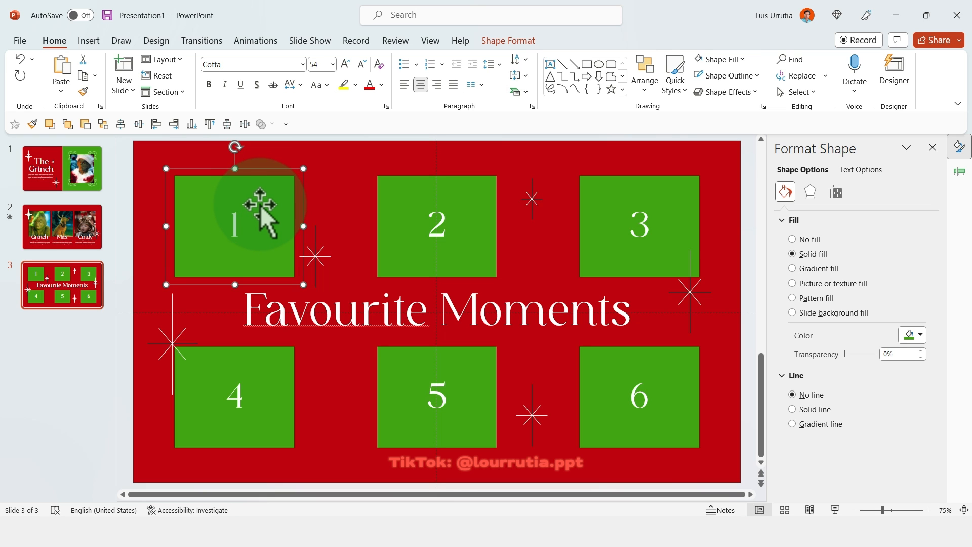
# Give square 1 a Fly Out exit animation from the Animations gallery and select square 2.
pyautogui.click(255, 40)
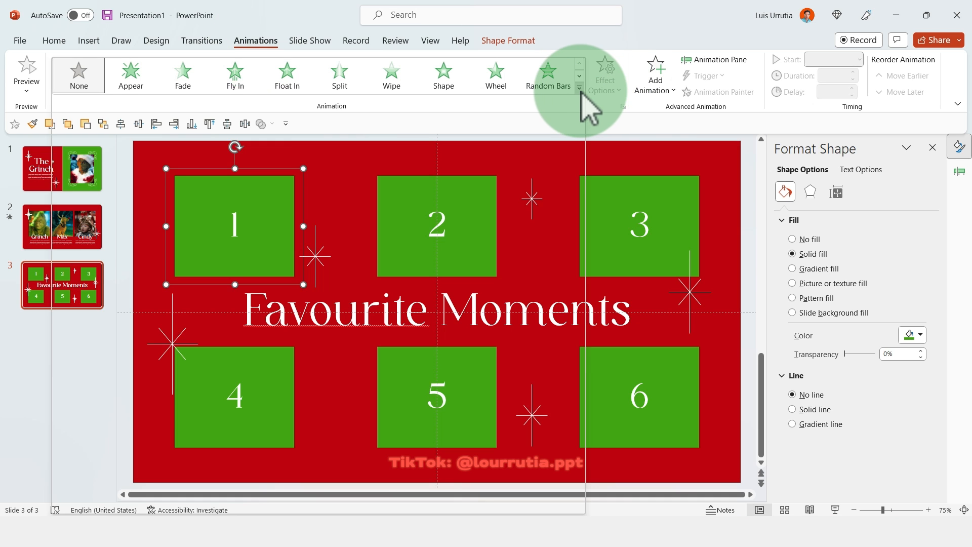
pyautogui.click(578, 87)
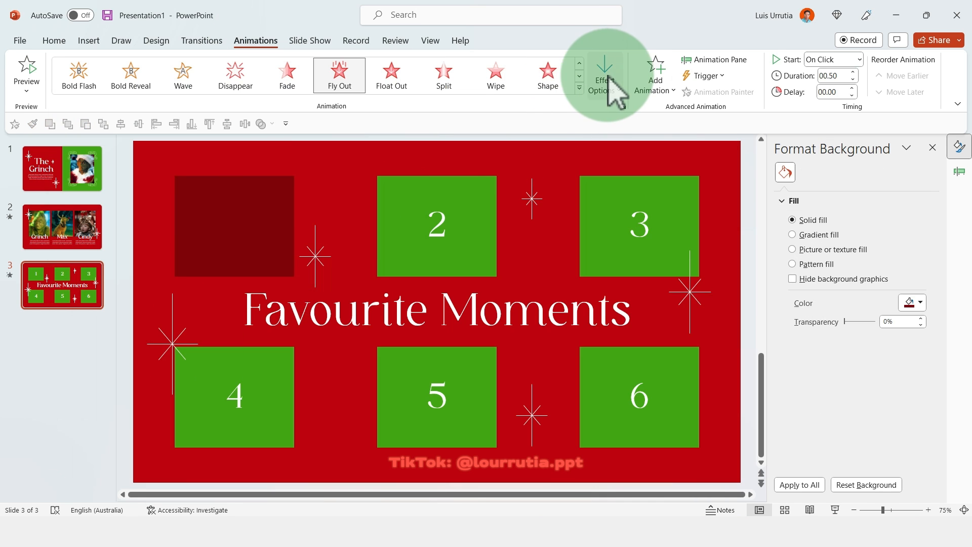
pyautogui.click(604, 74)
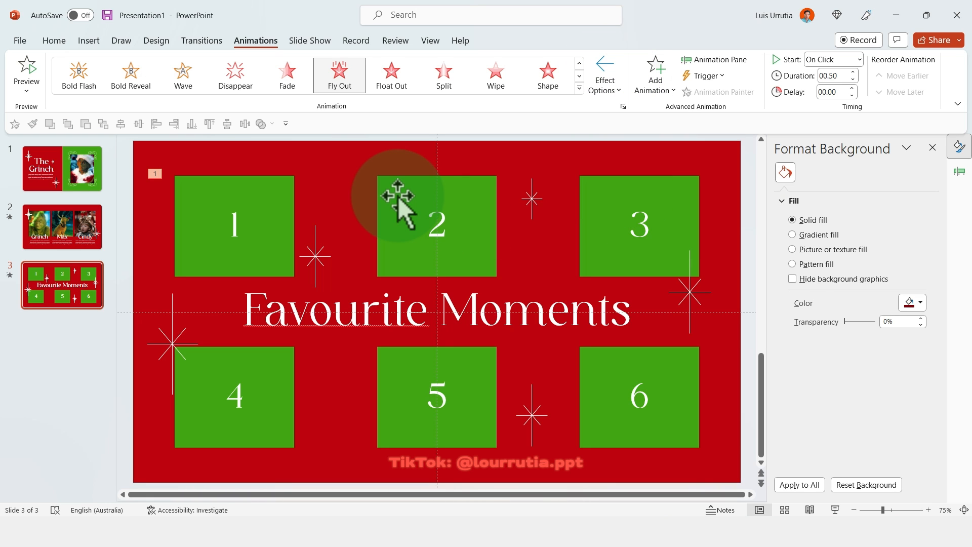
pyautogui.click(437, 225)
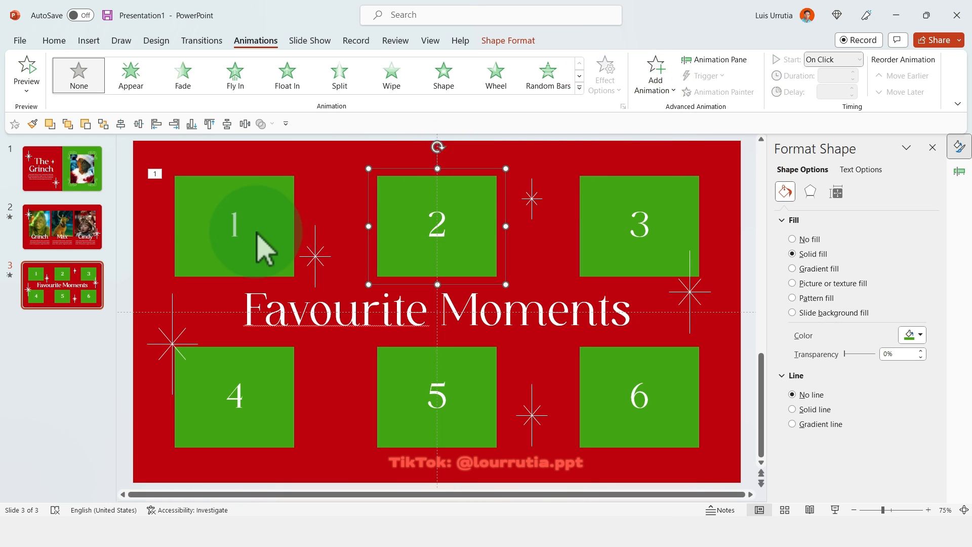
pyautogui.moveTo(245, 236)
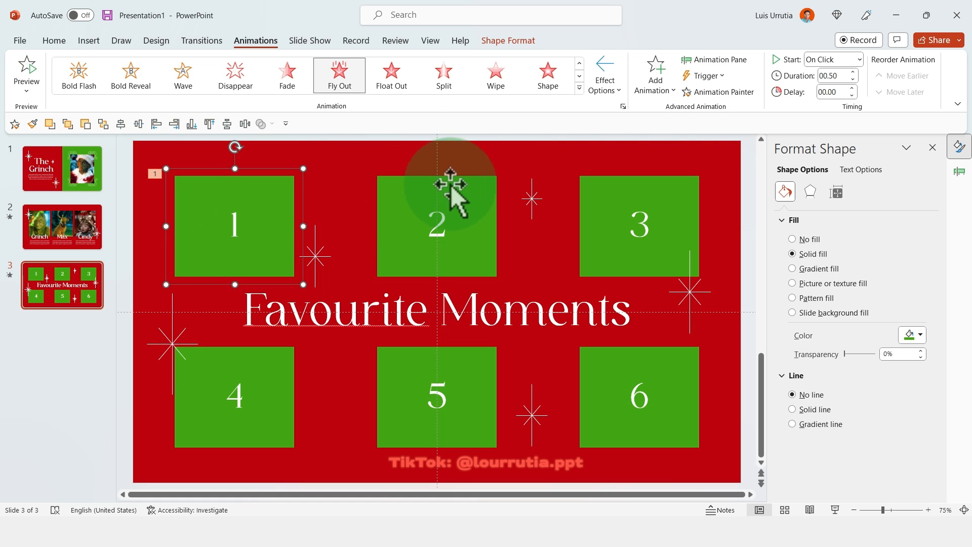
pyautogui.moveTo(120, 40)
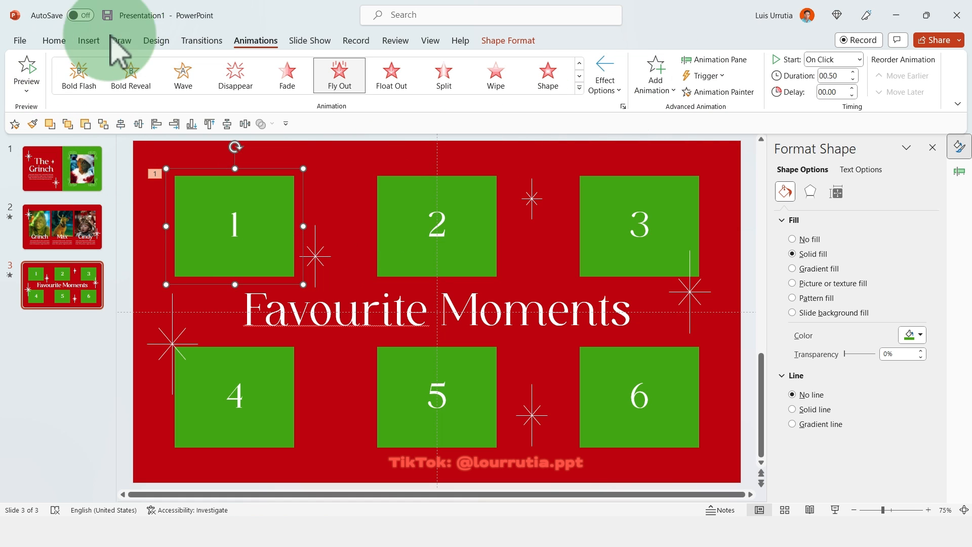
# Apply Fly Out to the remaining squares and check their animation order and directions.
pyautogui.click(54, 40)
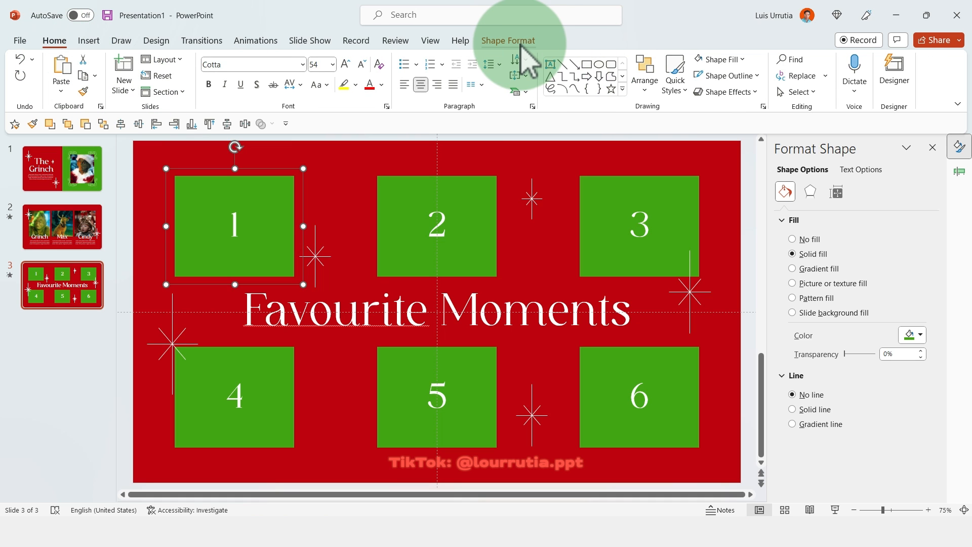
pyautogui.click(256, 41)
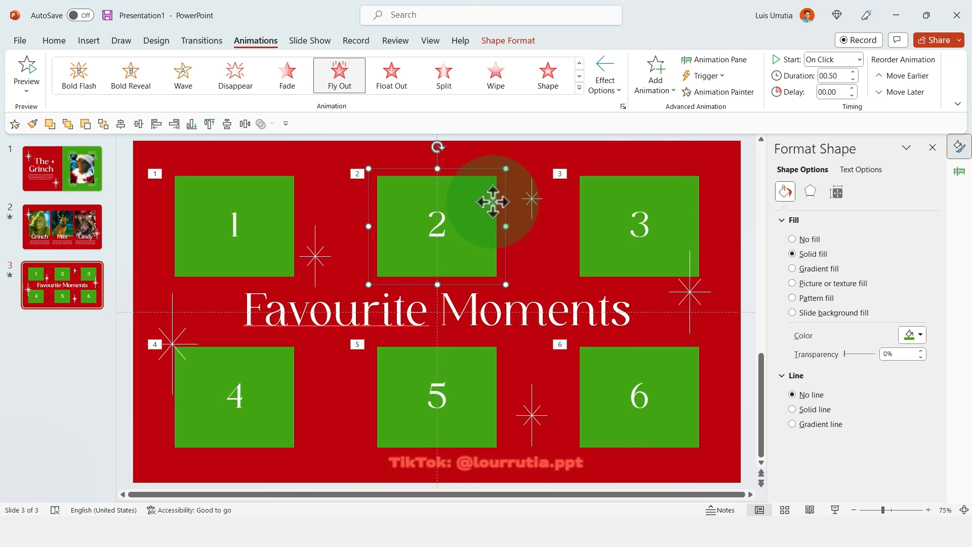
pyautogui.click(603, 74)
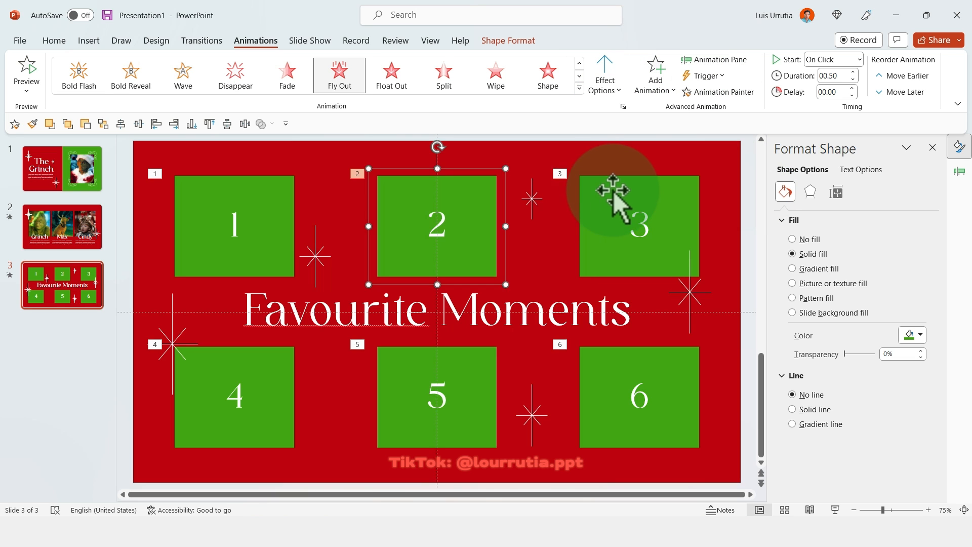
pyautogui.click(604, 74)
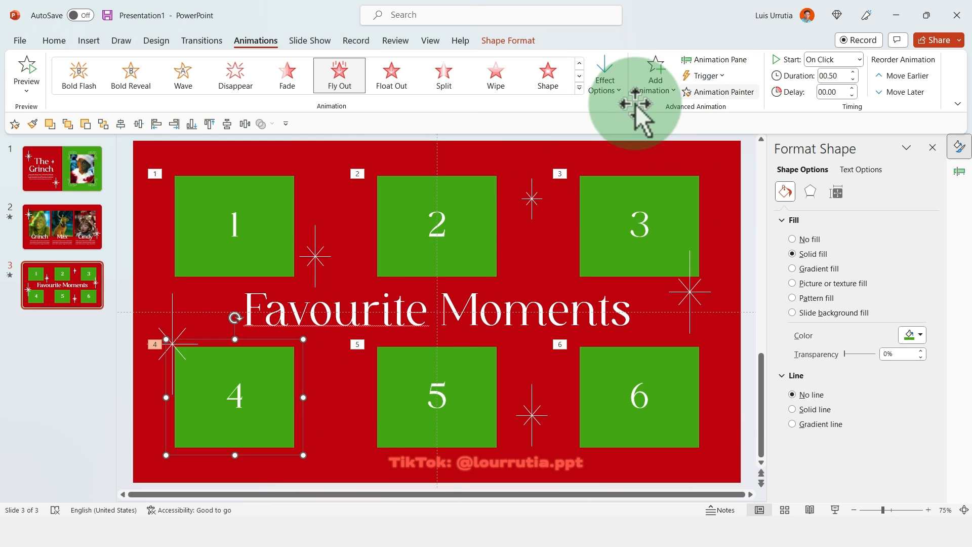
pyautogui.click(435, 397)
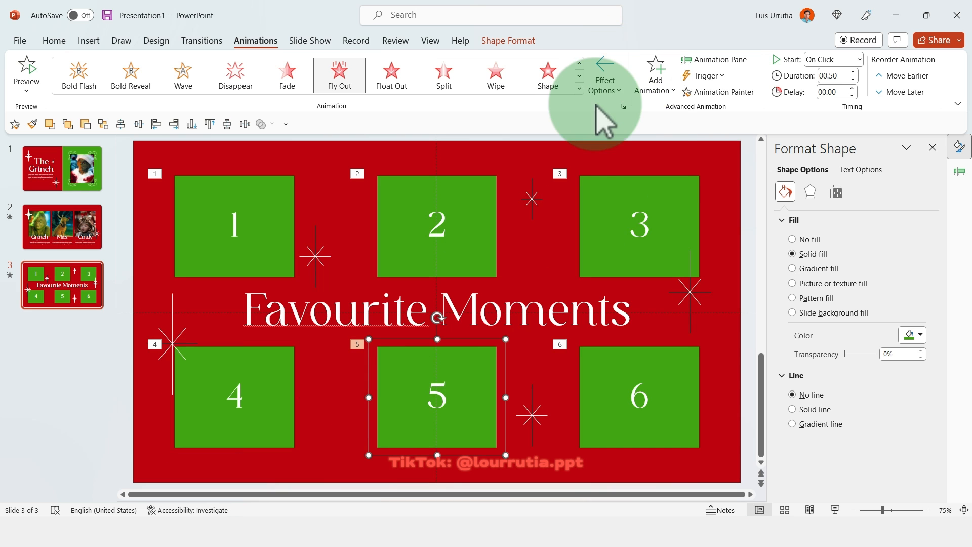
pyautogui.moveTo(620, 371)
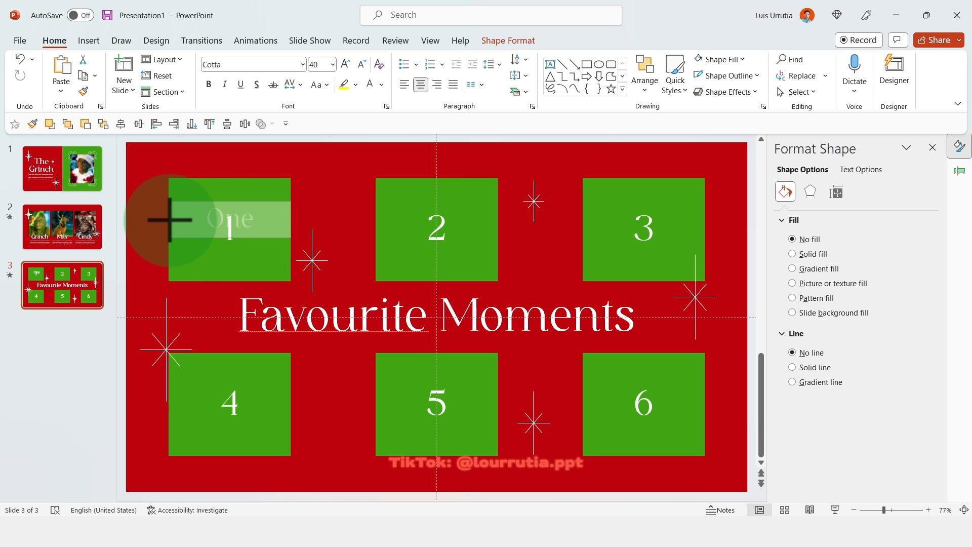
# Place the 'One' heading on square 1 and add a placeholder paragraph text box beneath it.
pyautogui.click(230, 220)
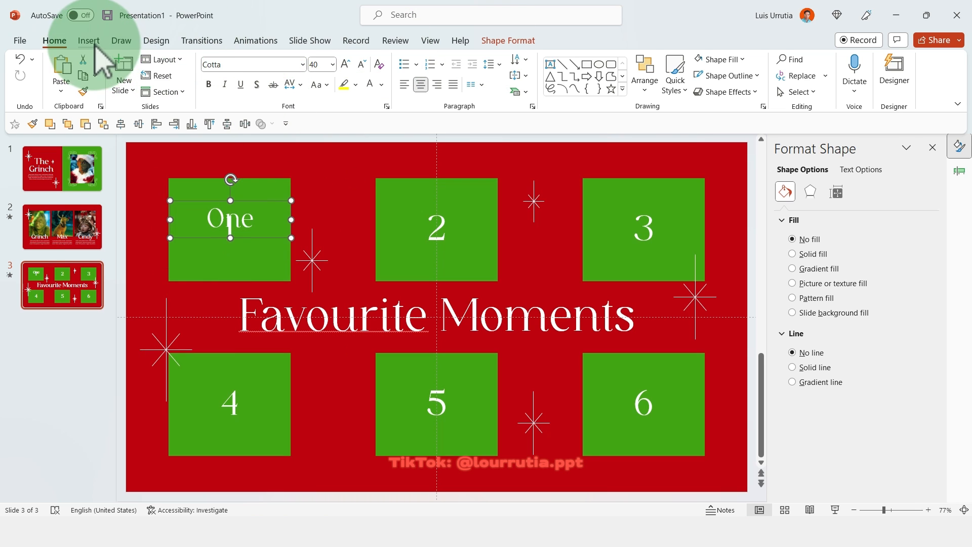
pyautogui.click(88, 40)
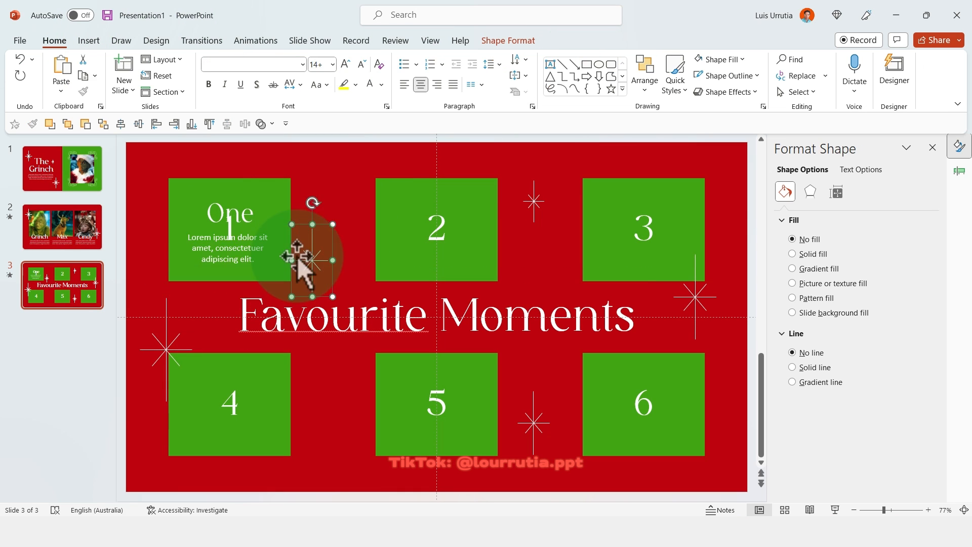
pyautogui.click(731, 60)
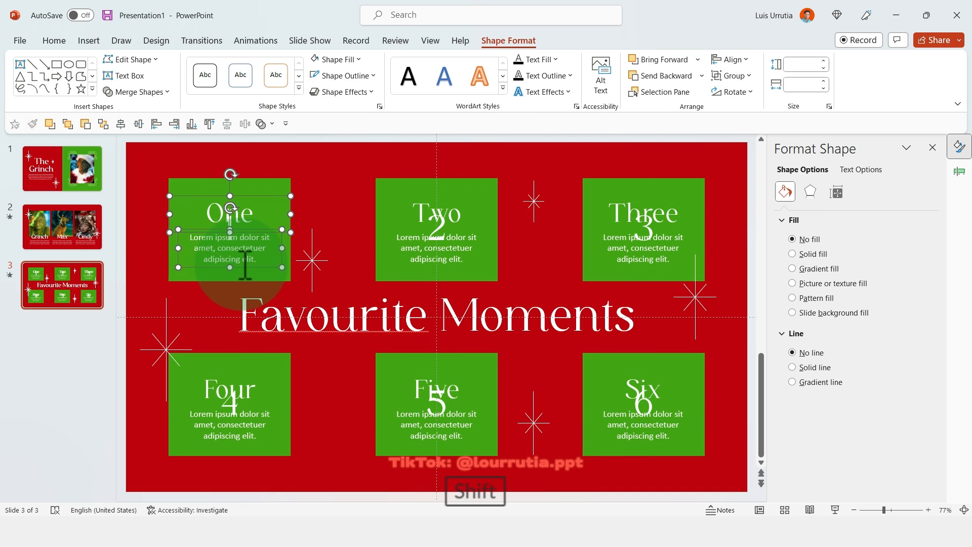
# Shift-select all six text groups and send them to back behind the green squares.
pyautogui.click(435, 230)
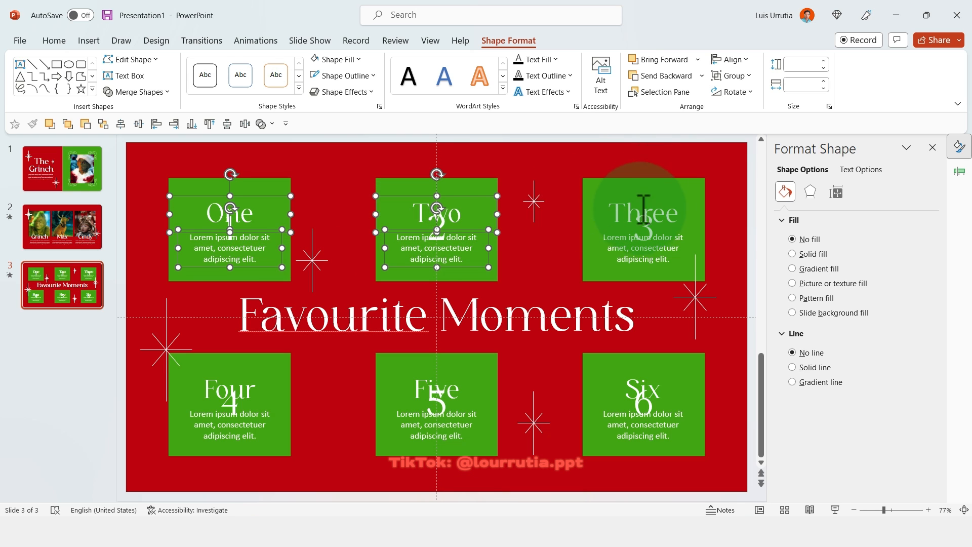
pyautogui.click(643, 405)
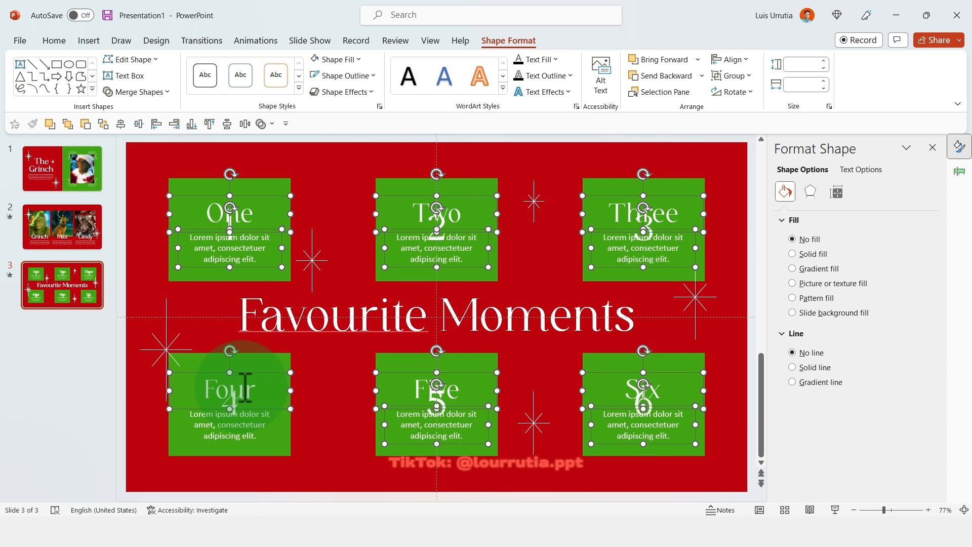
pyautogui.rightClick(230, 391)
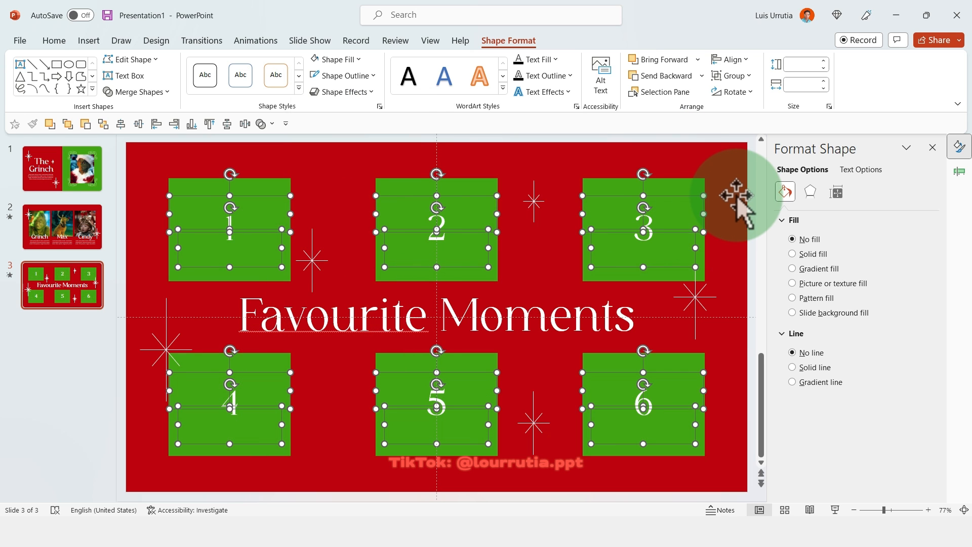
pyautogui.click(793, 253)
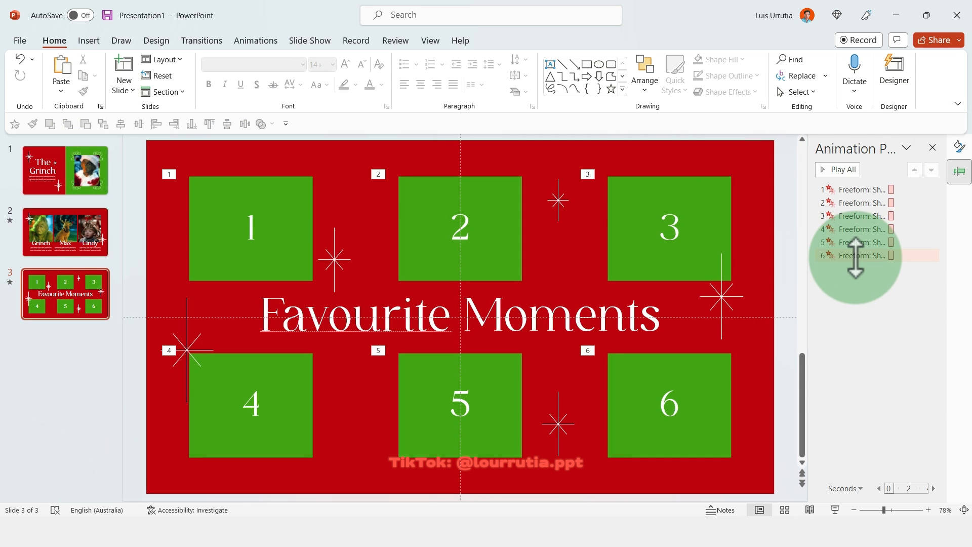
# Set all six fly-out animations' duration to 1 second (Fast) via Effect Options Timing.
pyautogui.click(932, 190)
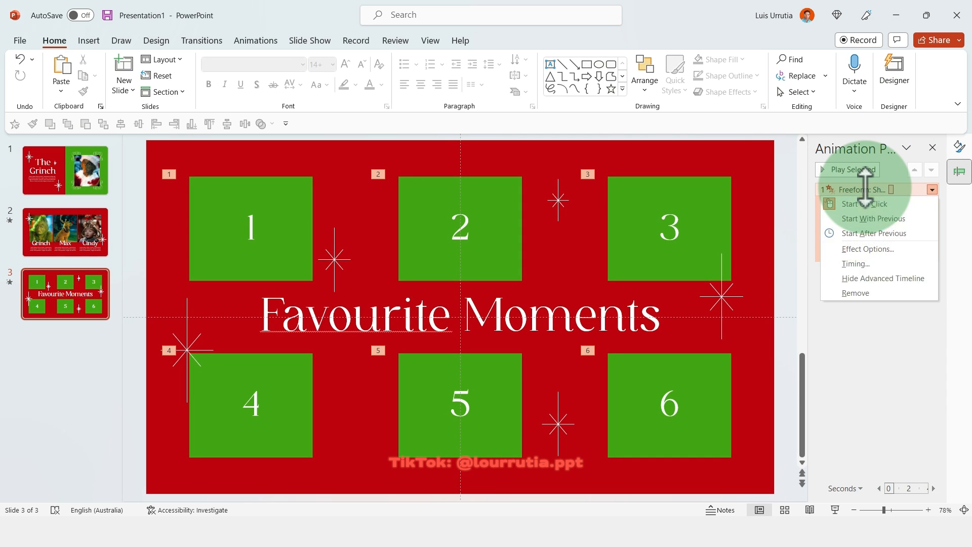
pyautogui.click(867, 249)
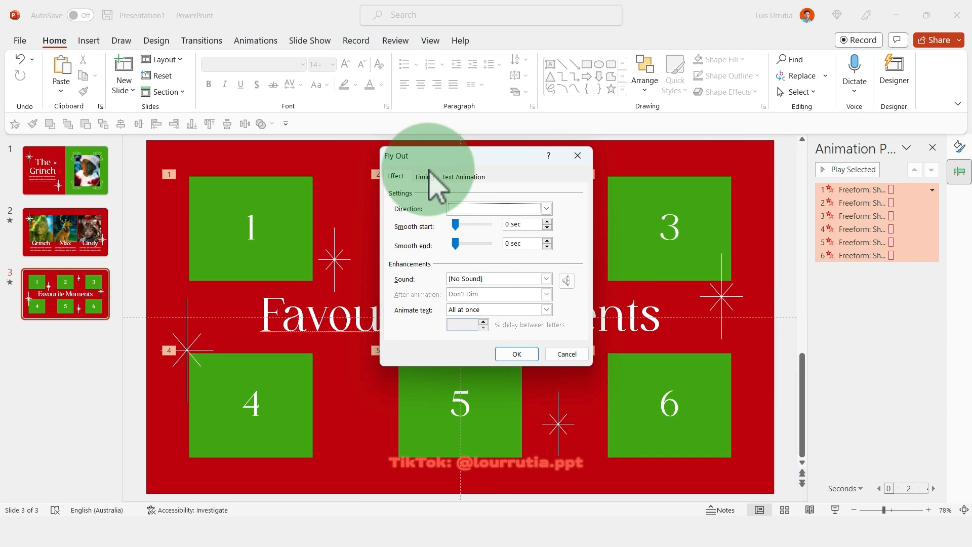
pyautogui.click(424, 178)
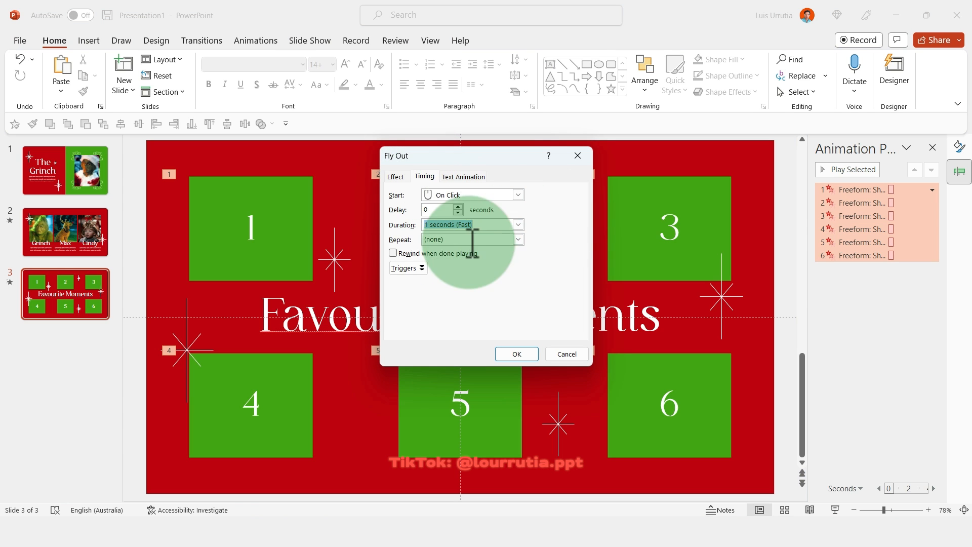
pyautogui.click(395, 176)
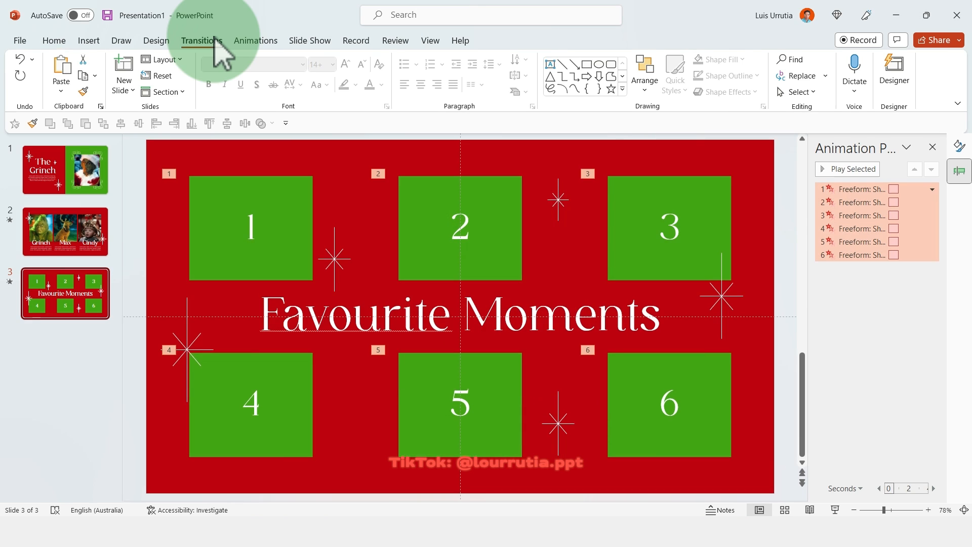
# Preview the Push transition on the Favourite Moments slide from the Transitions settings.
pyautogui.click(201, 40)
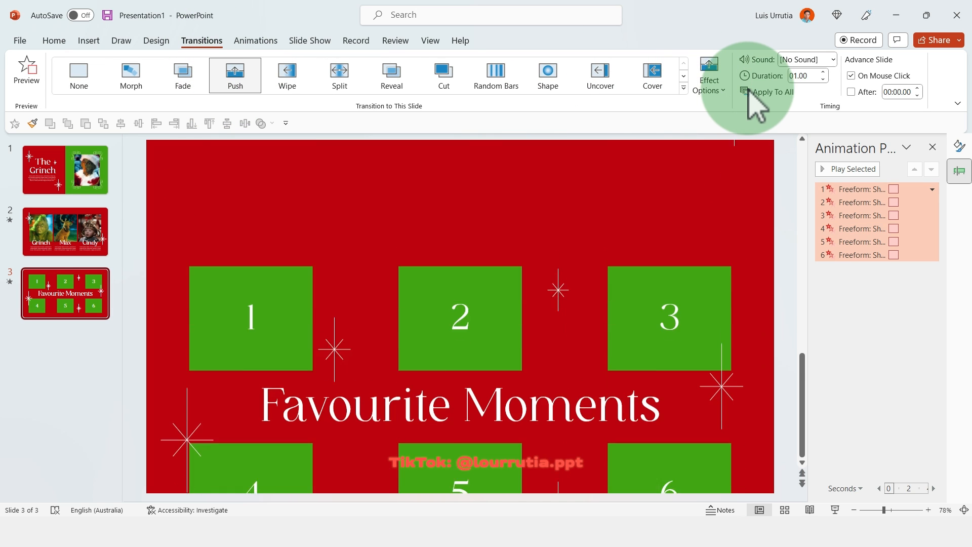
pyautogui.click(710, 73)
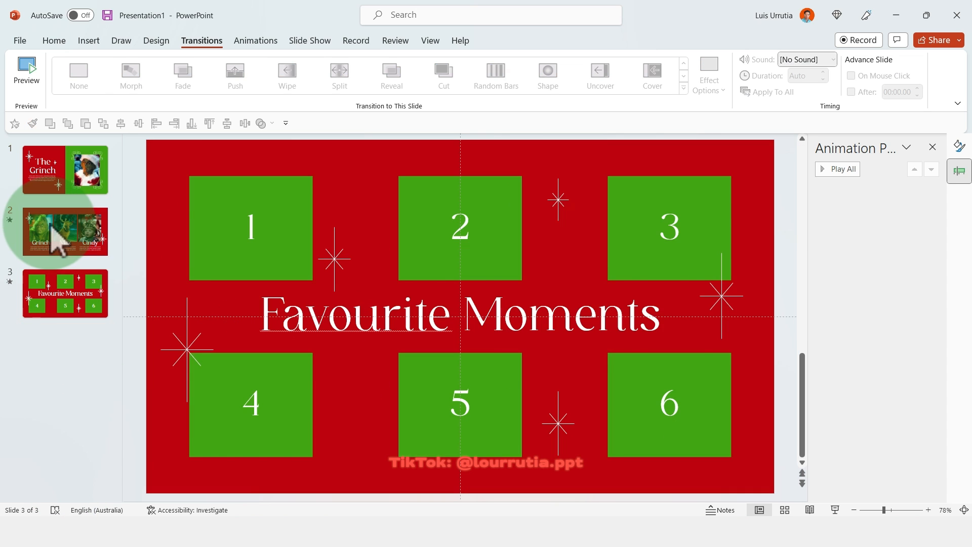
# Give the Grinch, Max and Cindy slide a 1.25-second Page Curl transition, then return to the title slide.
pyautogui.click(65, 232)
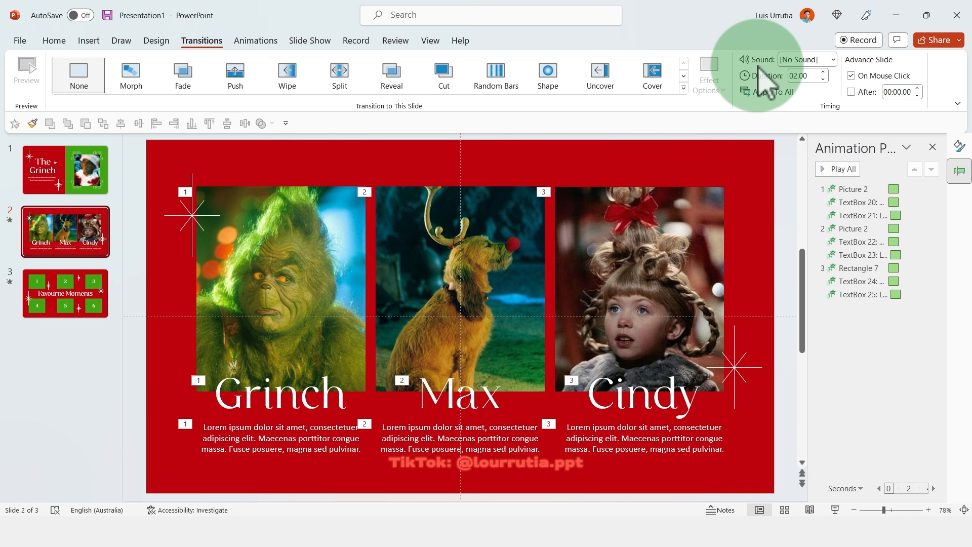
pyautogui.click(684, 79)
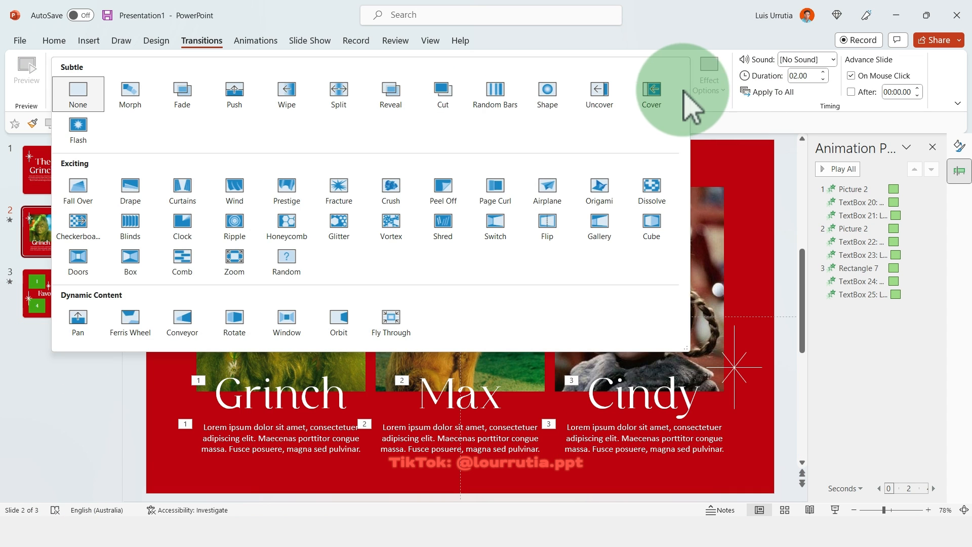
pyautogui.moveTo(303, 152)
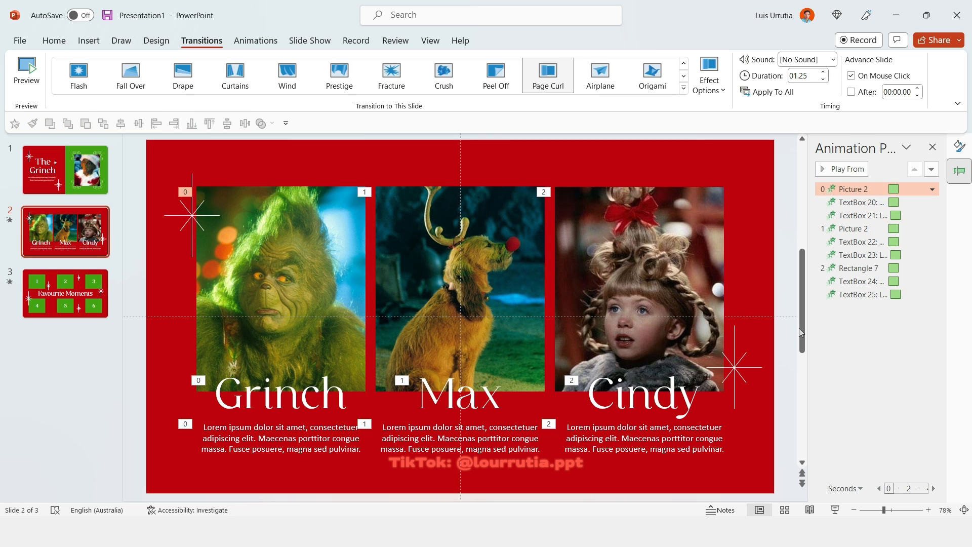
pyautogui.click(64, 170)
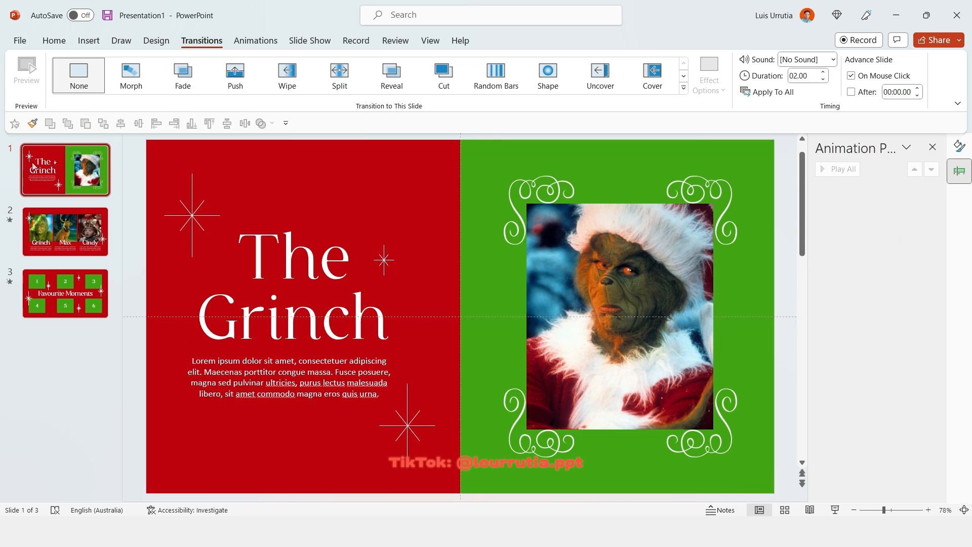